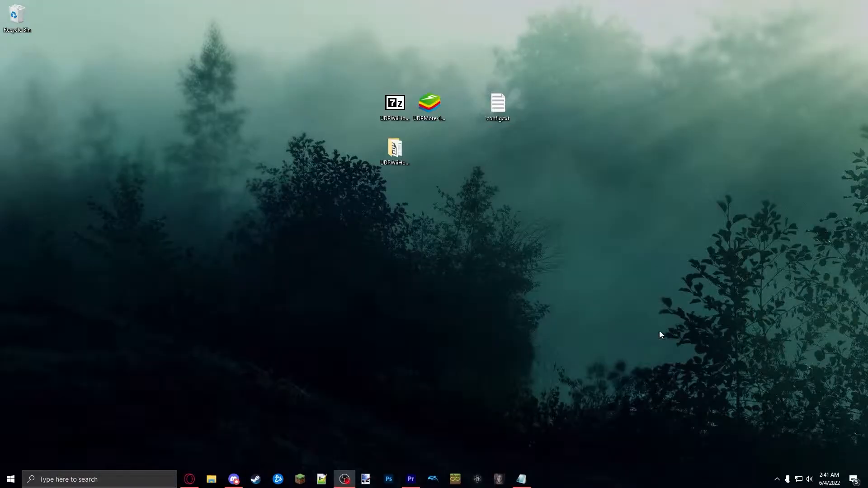
View the config.txt notes inside the UDPWiiHook program folder.
left_click(395, 148)
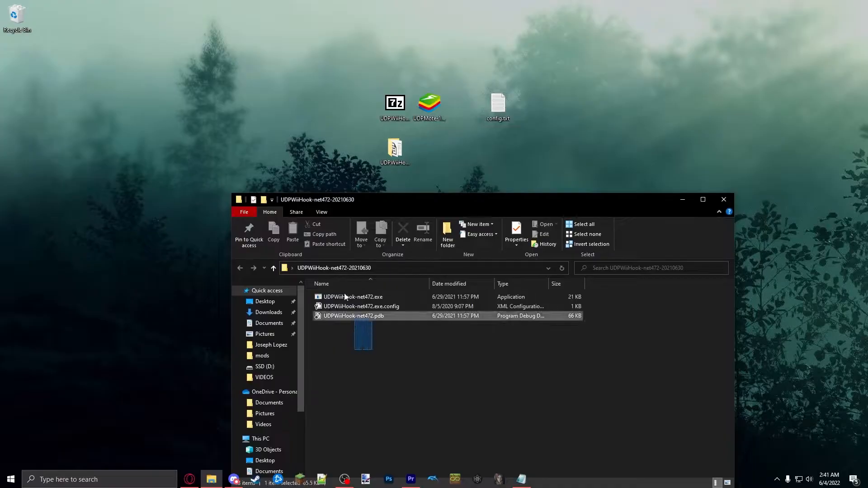
left_click(723, 198)
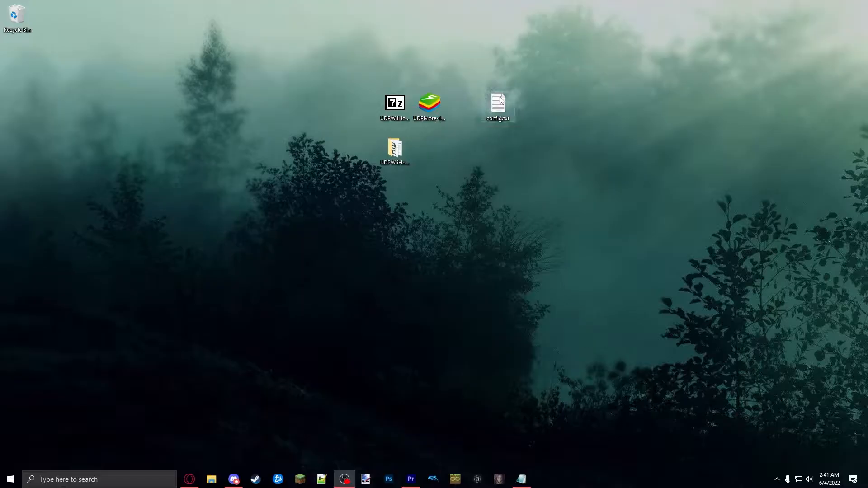
double_click(498, 103)
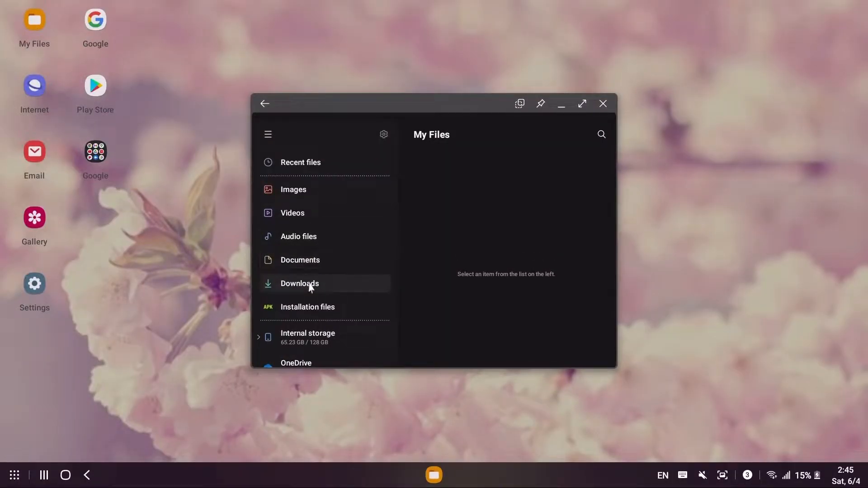
Install UDPMote1.1.2.apk from Downloads, launch it and confirm the Gyroscope implementation.
left_click(299, 283)
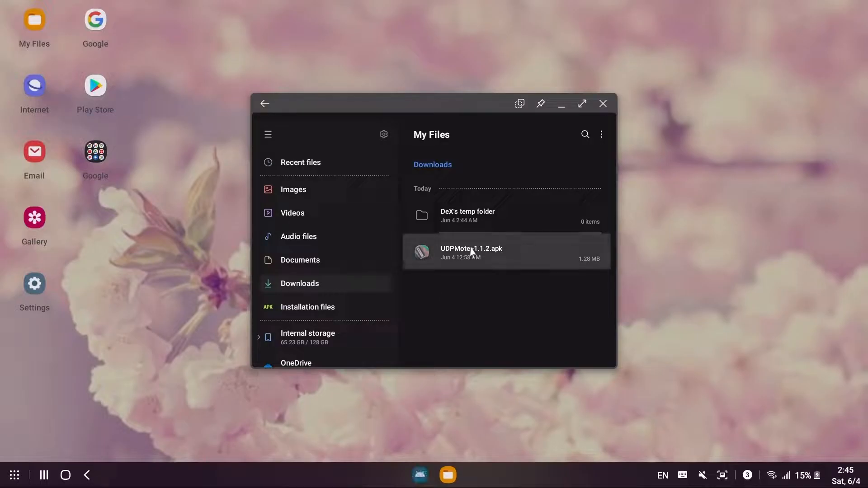
double_click(472, 252)
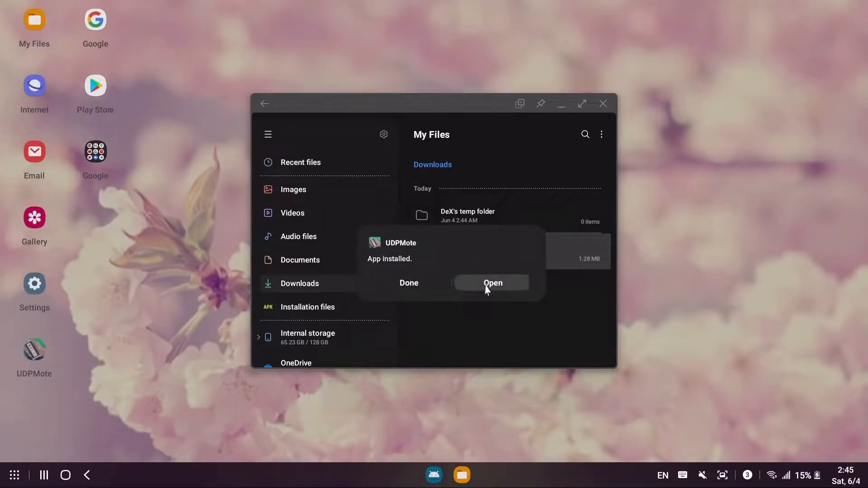
left_click(492, 282)
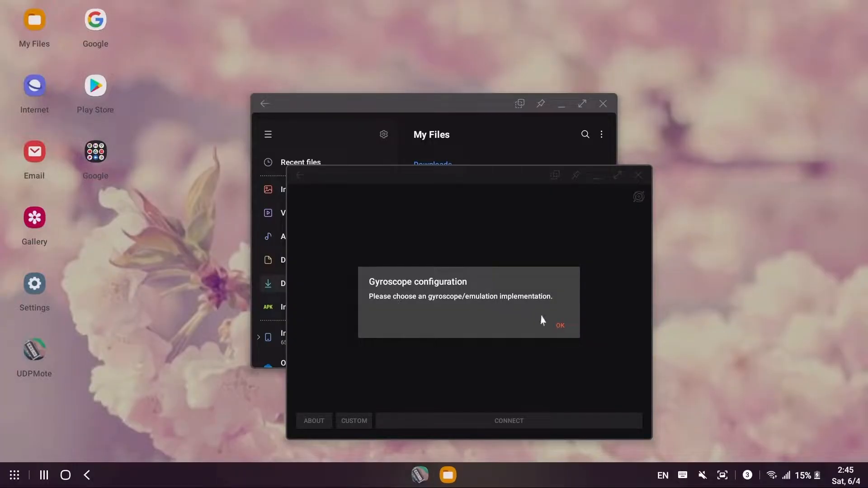
left_click(560, 325)
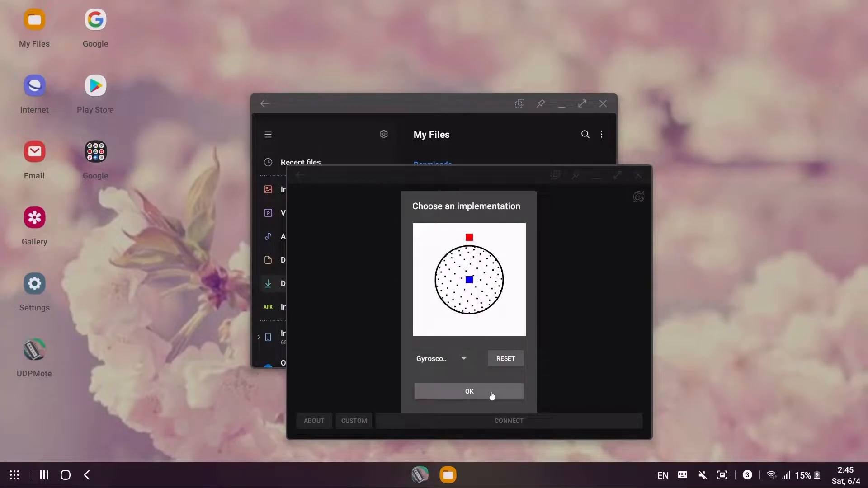
left_click(469, 392)
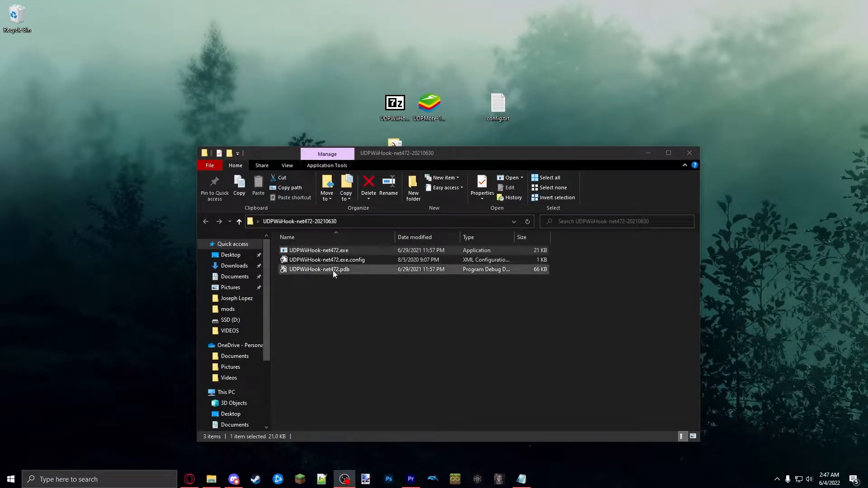
Launch UDPWiiHook-net472.exe so its DSU and UDPWii servers start in a console.
left_click(318, 249)
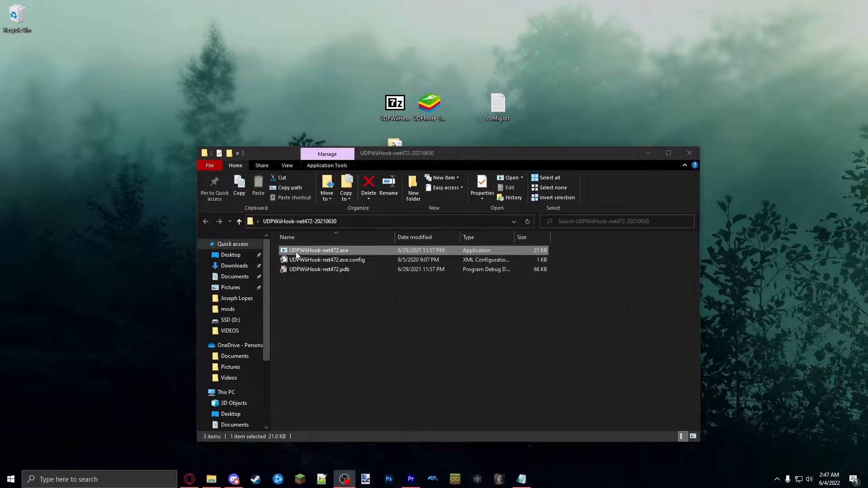
double_click(318, 250)
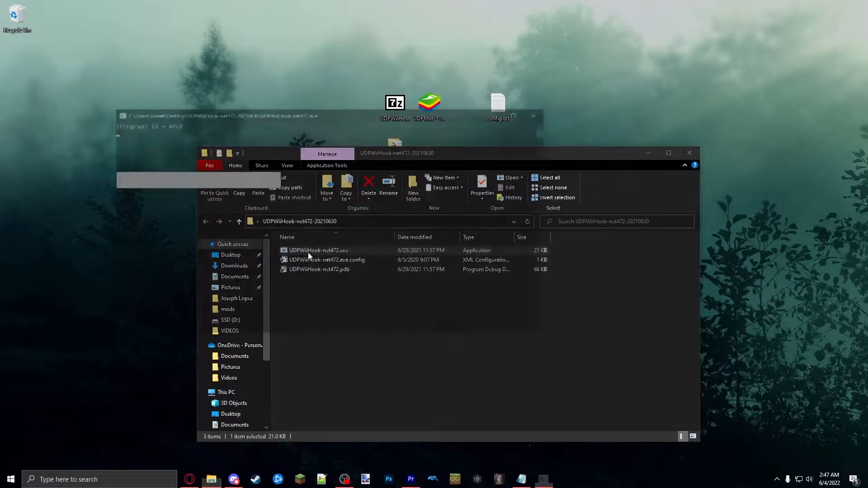
double_click(318, 250)
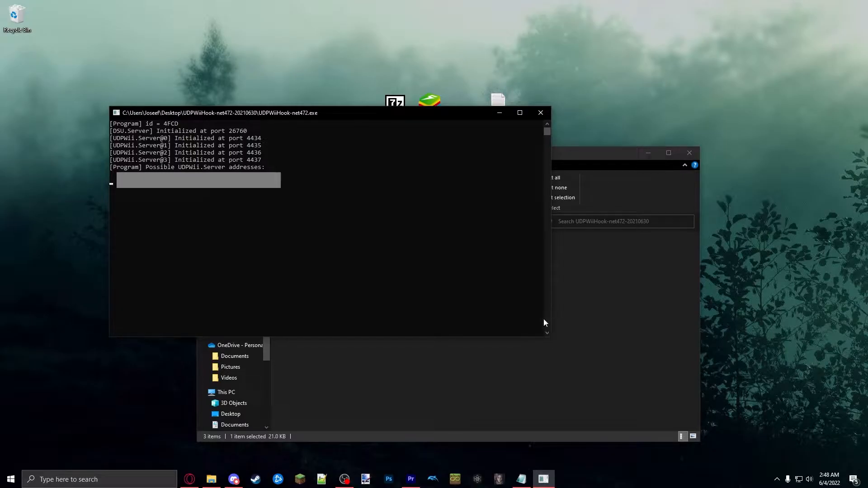
mouse_move(535, 258)
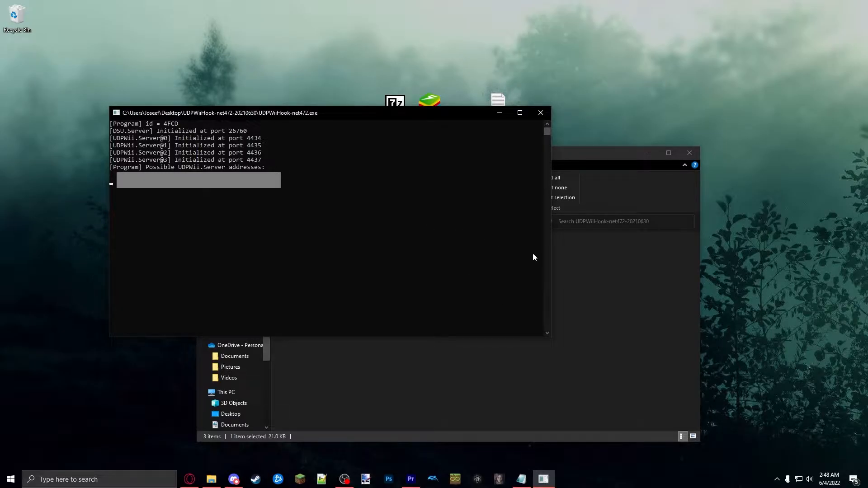
mouse_move(591, 322)
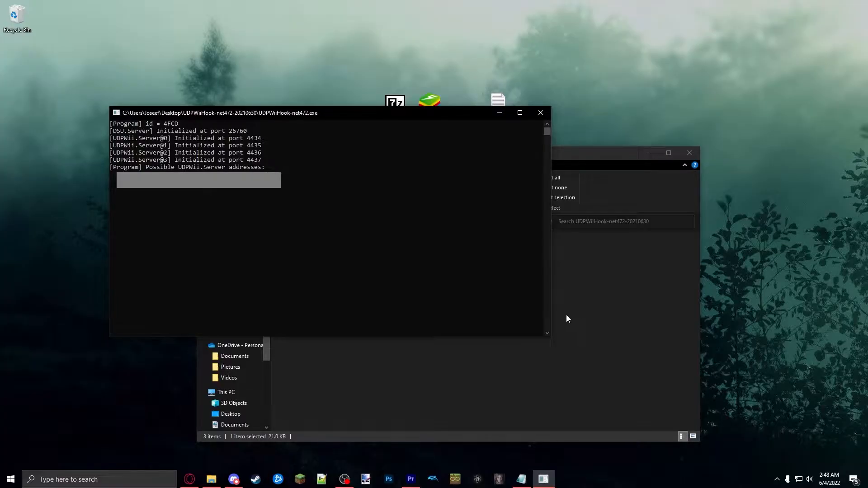
mouse_move(565, 313)
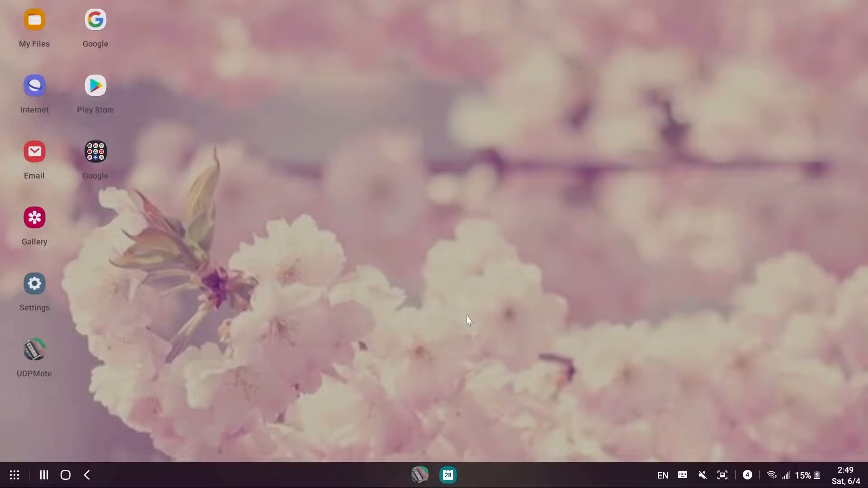
mouse_move(386, 321)
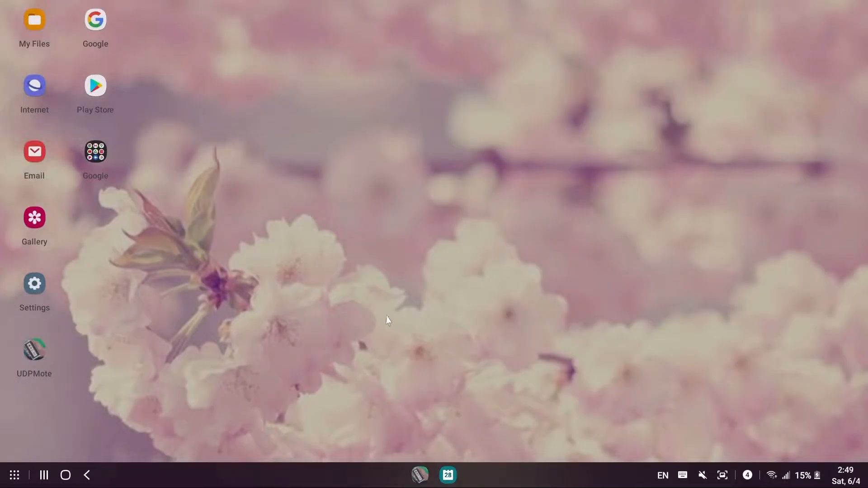
mouse_move(418, 340)
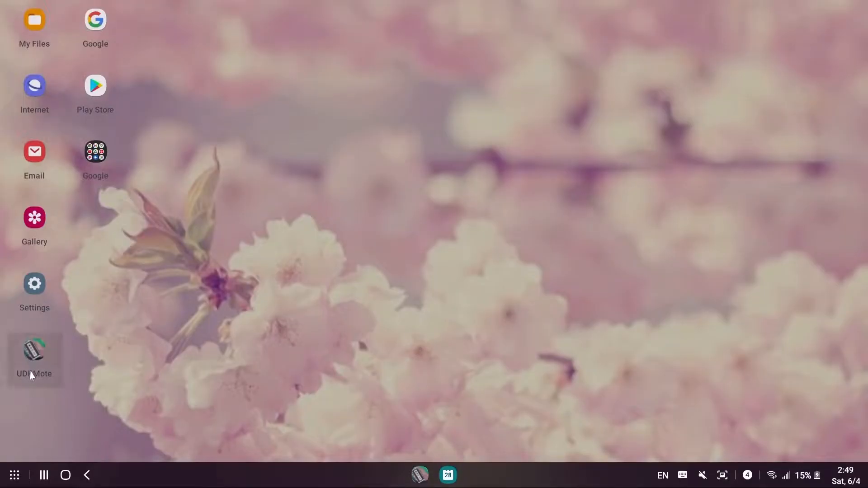
Connect UDPMote to the first UDPWiiHook@4FCD server, showing the virtual Wii Remote.
left_click(35, 349)
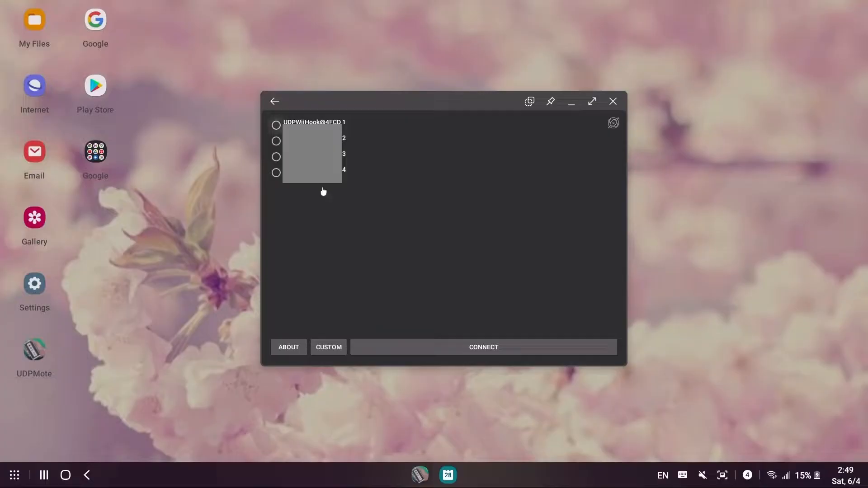
mouse_move(371, 169)
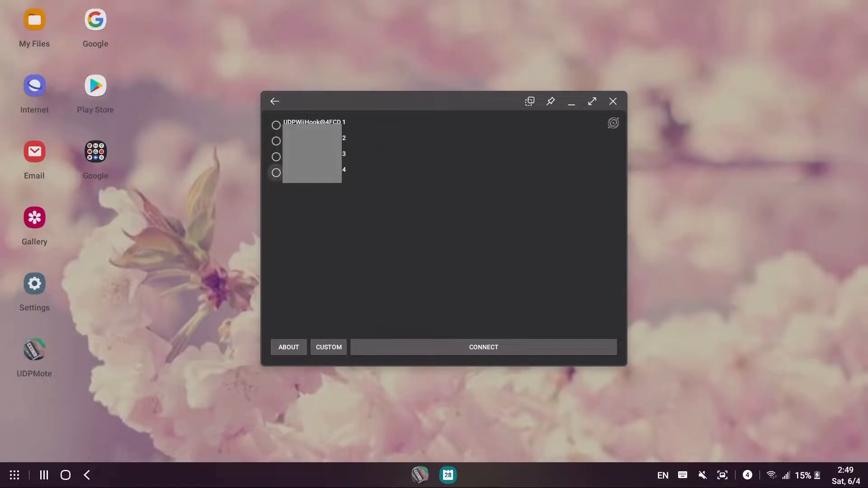
mouse_move(476, 284)
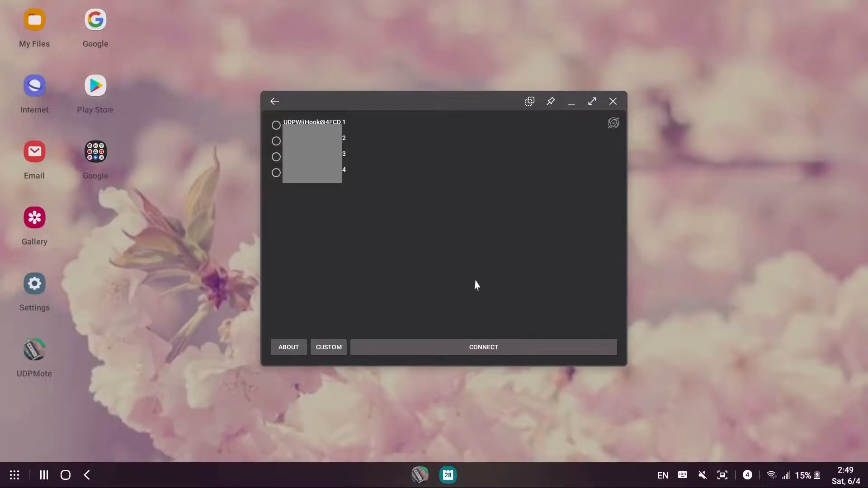
mouse_move(527, 312)
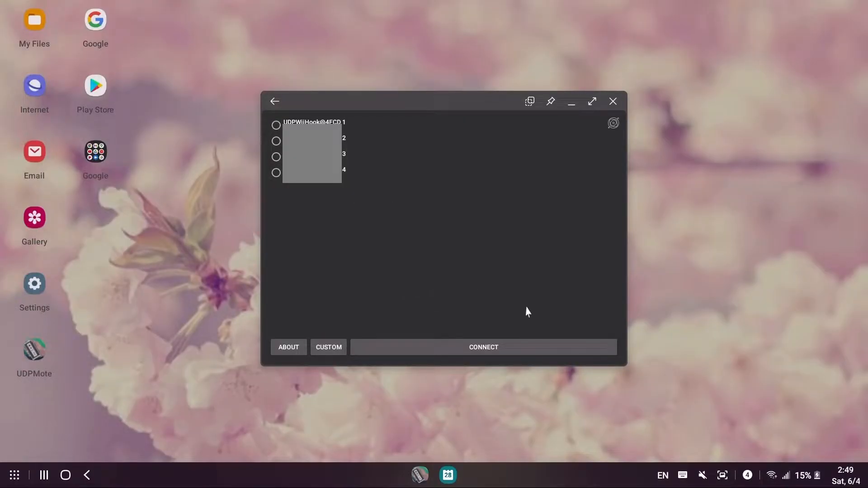
mouse_move(468, 276)
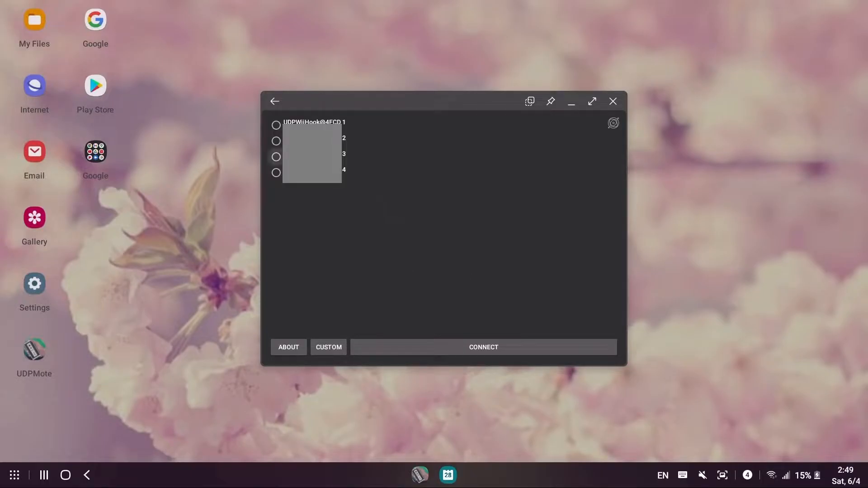
left_click(276, 123)
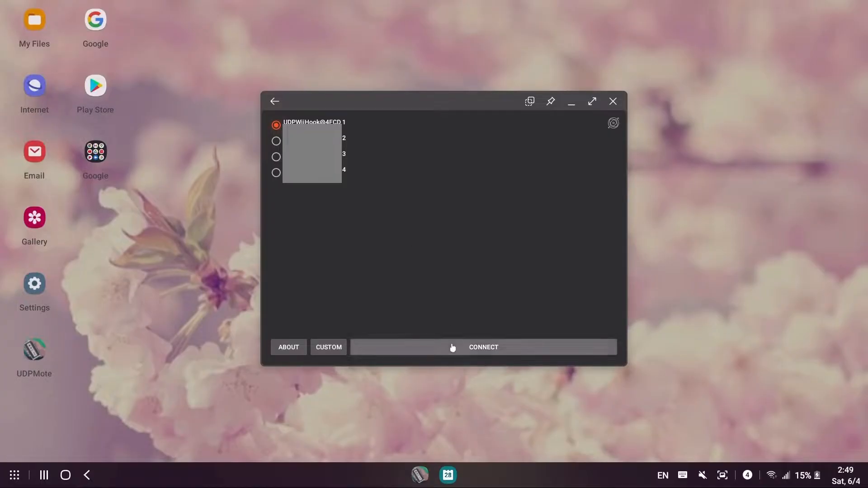
left_click(483, 348)
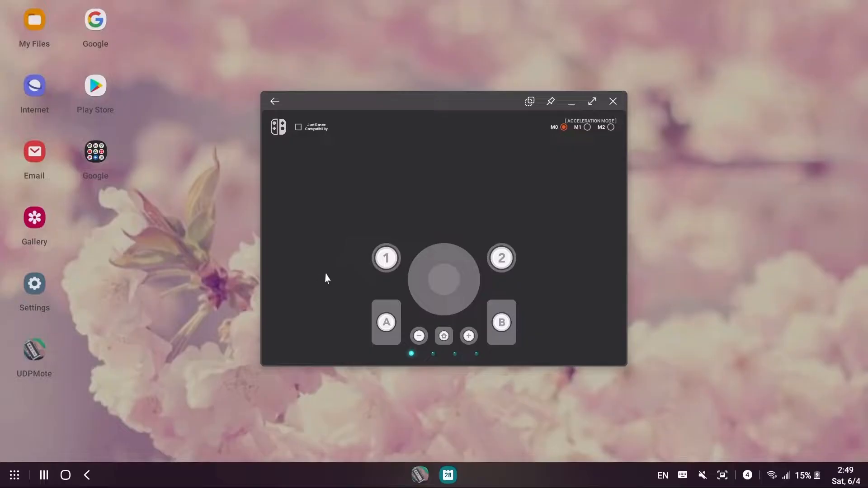
mouse_move(481, 275)
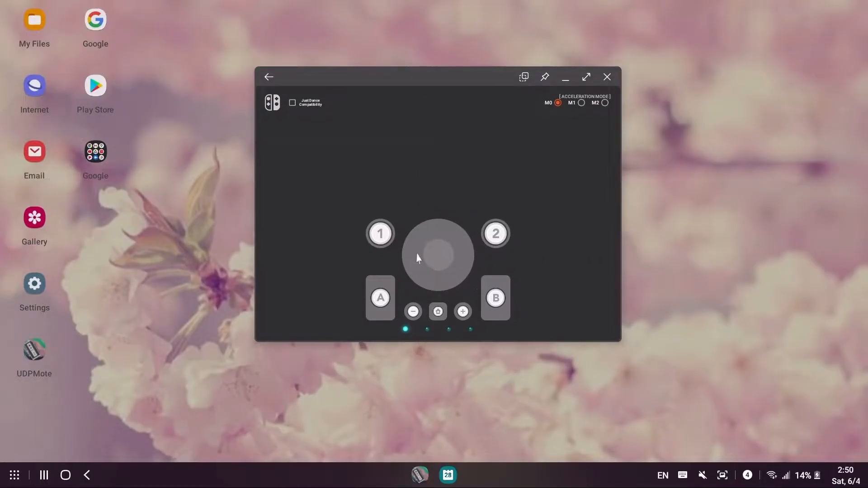
mouse_move(432, 235)
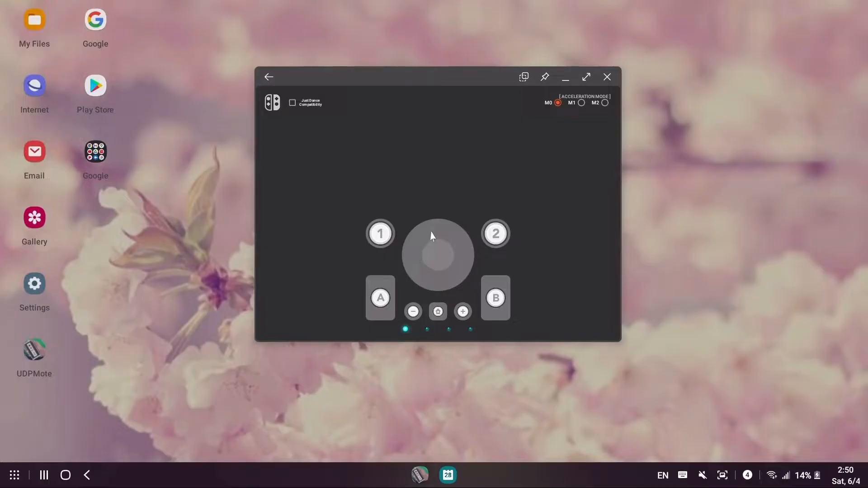
mouse_move(519, 249)
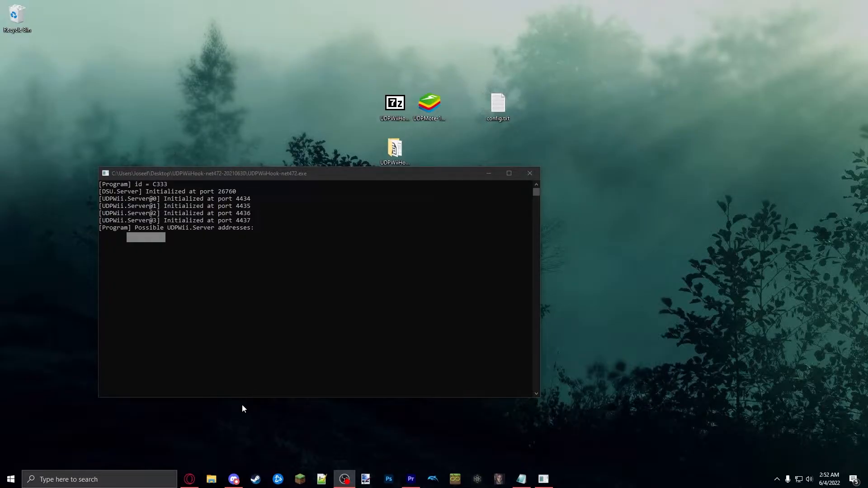
Browse to Documents > Dolphin Emulator > Config and open DSUClient.ini for editing.
left_click(210, 479)
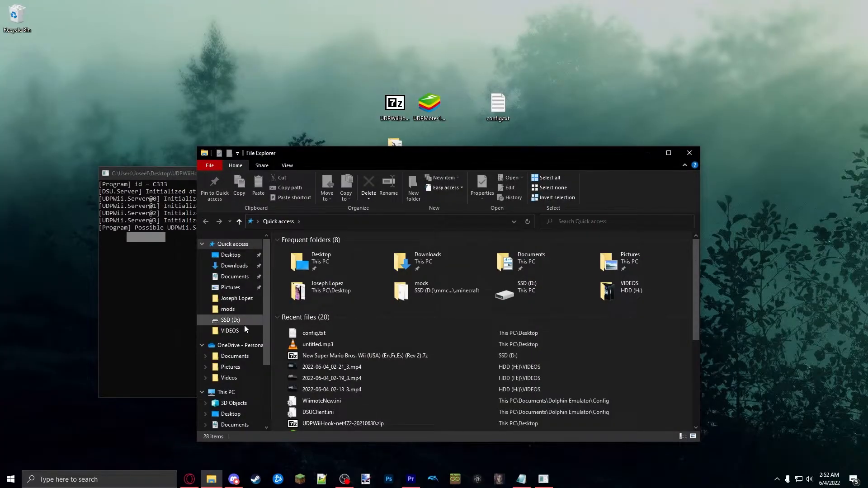
mouse_move(239, 281)
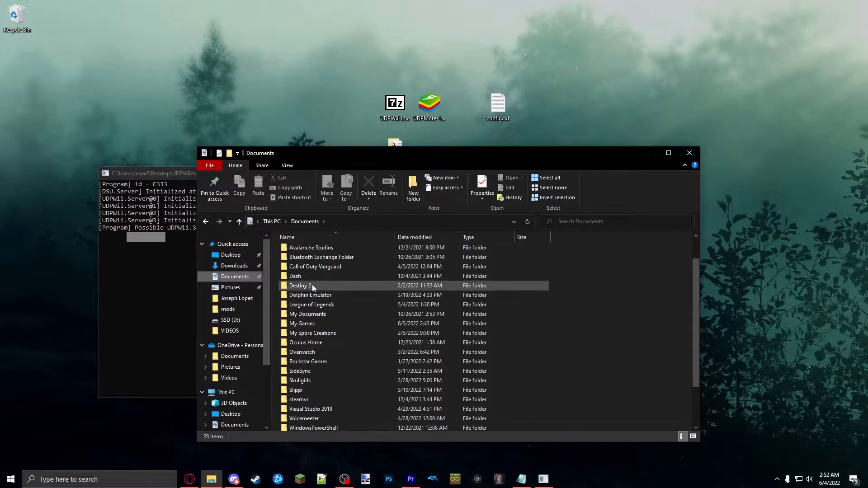
double_click(310, 295)
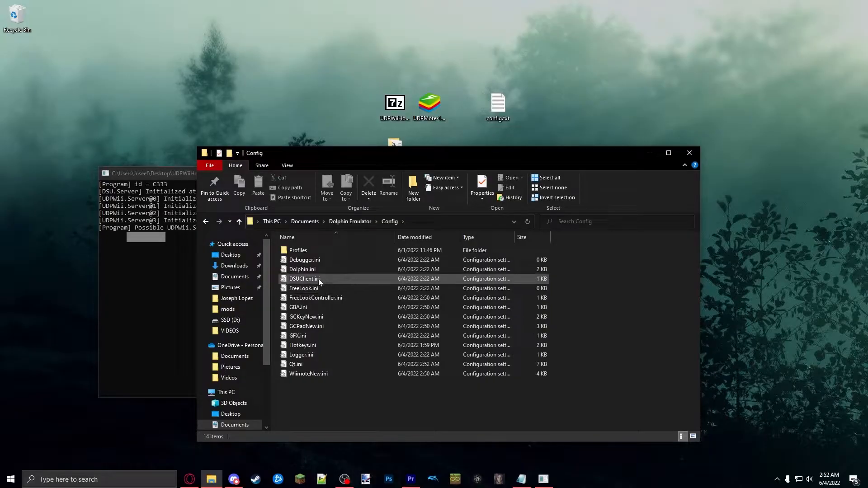
double_click(303, 279)
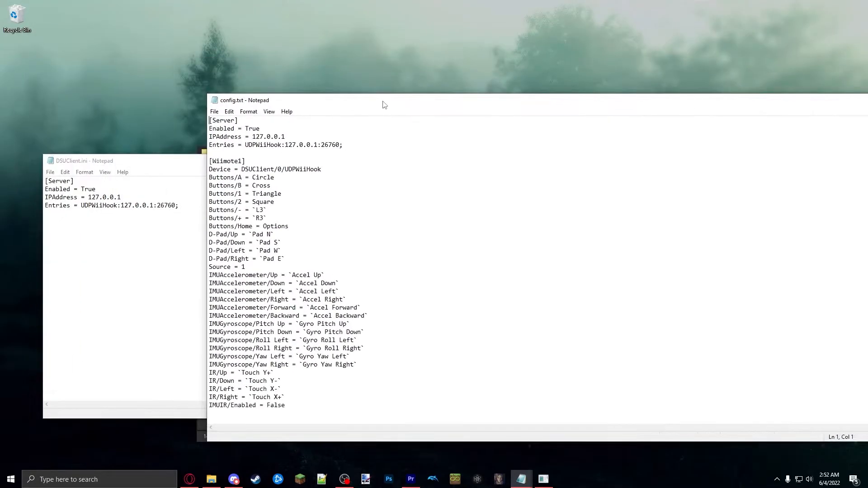
Place the config.txt notes beside DSUClient.ini to copy the UDPWiiHook 127.0.0.1:26760 server block.
left_click_drag(209, 121, 341, 145)
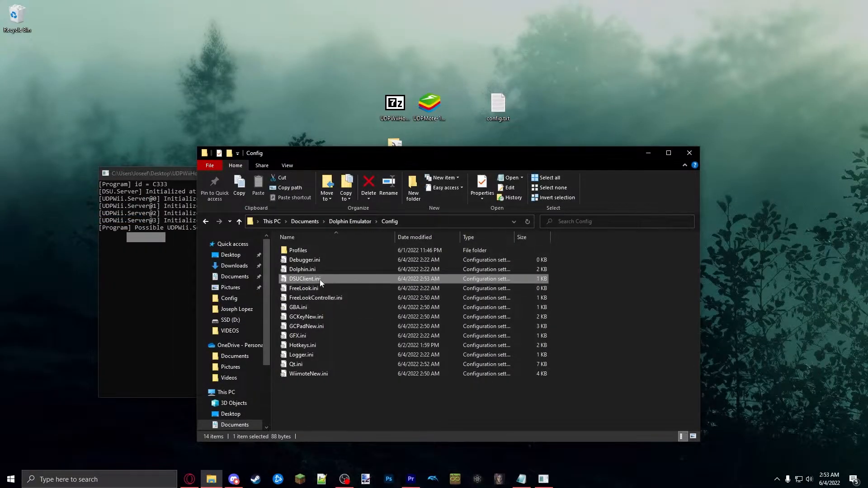
mouse_move(303, 288)
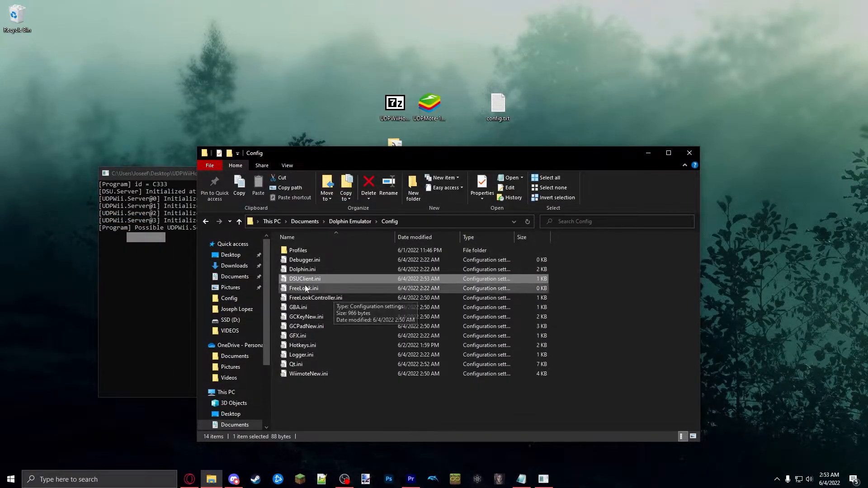
mouse_move(313, 283)
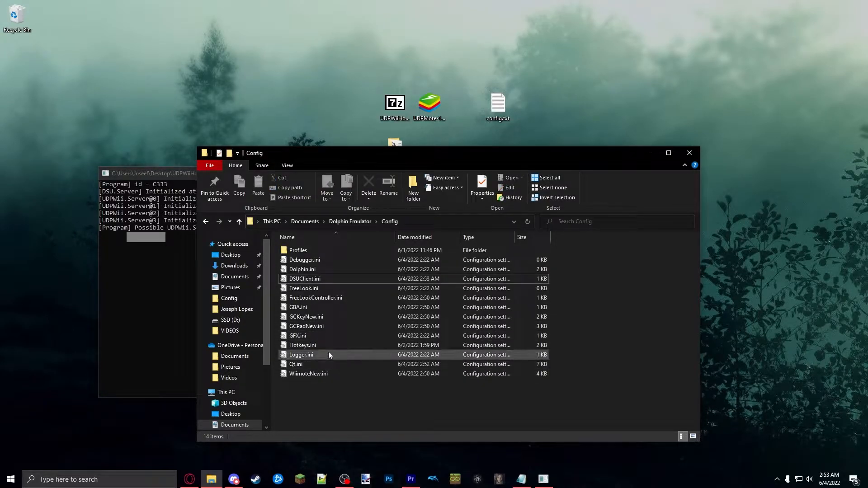
Edit WiimoteNew.ini in Notepad with the Wiimote1 UDPWiiHook and Xbox mappings and save it.
left_click(308, 373)
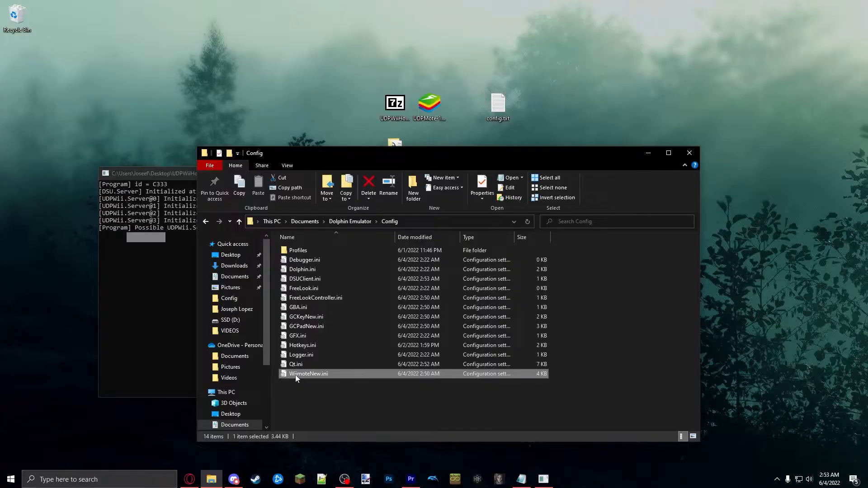
mouse_move(311, 383)
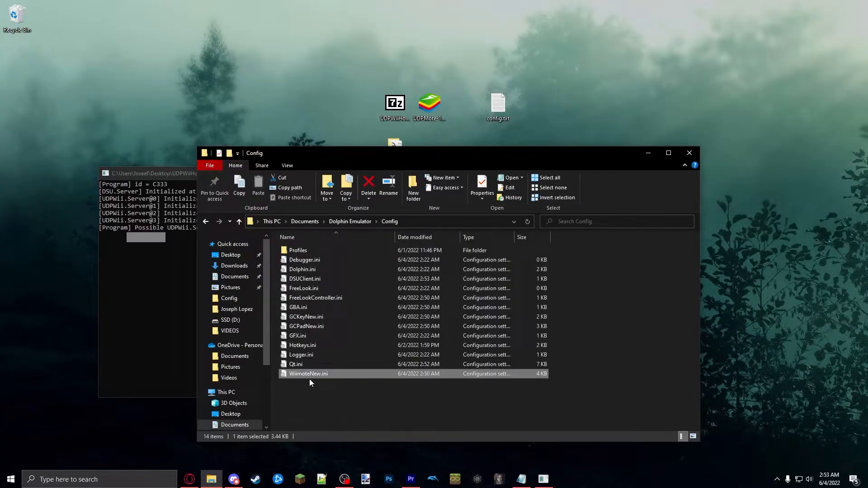
right_click(309, 373)
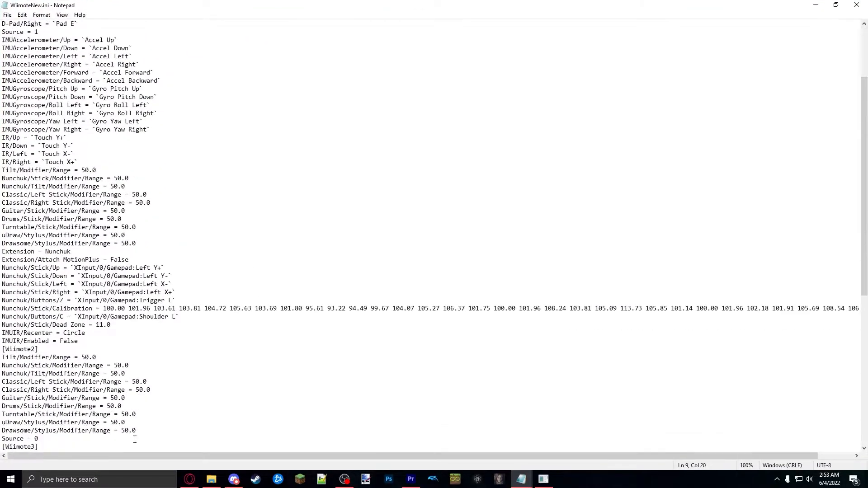
scroll("down", 3)
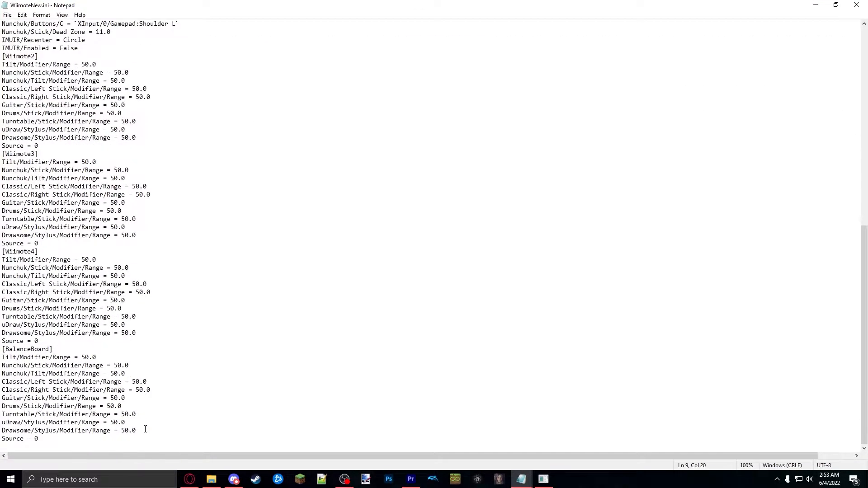
left_click_drag(2, 162, 98, 373)
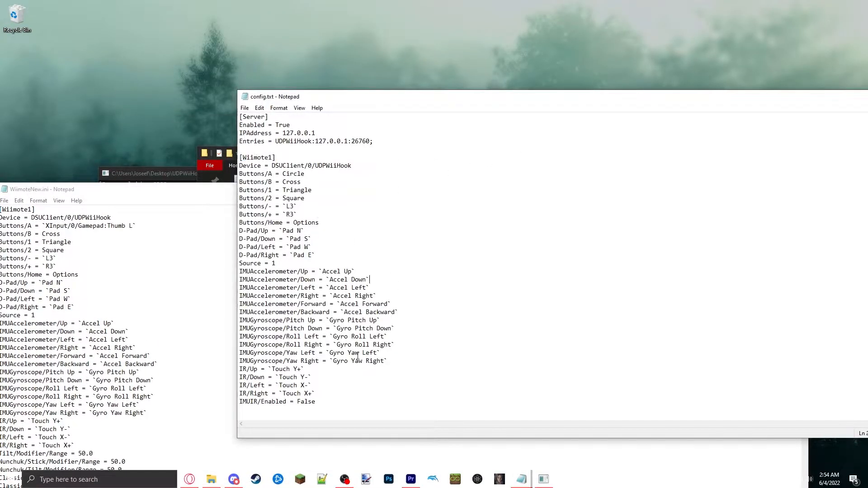
key("ctrl+a")
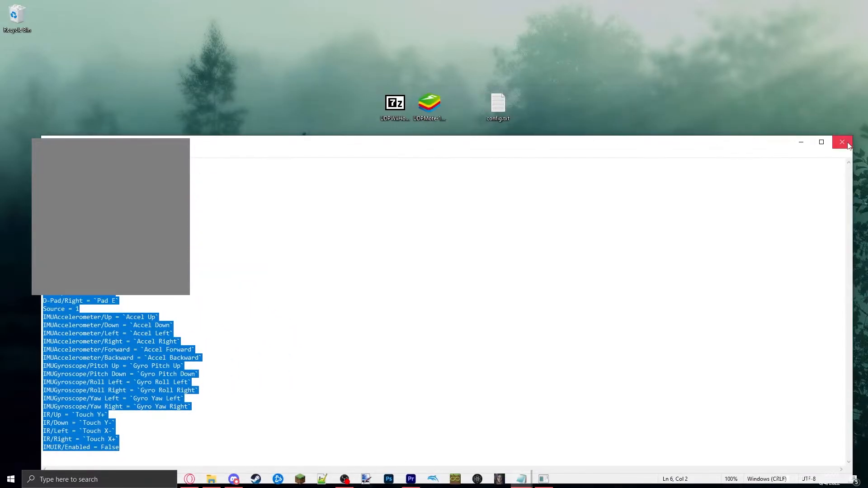
Close Notepad and select Super Mario Galaxy in Dolphin's game list.
left_click(841, 142)
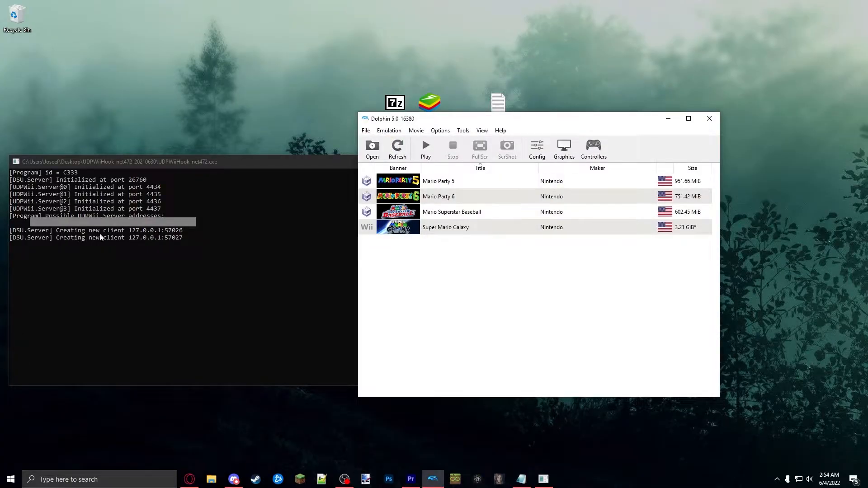
mouse_move(163, 237)
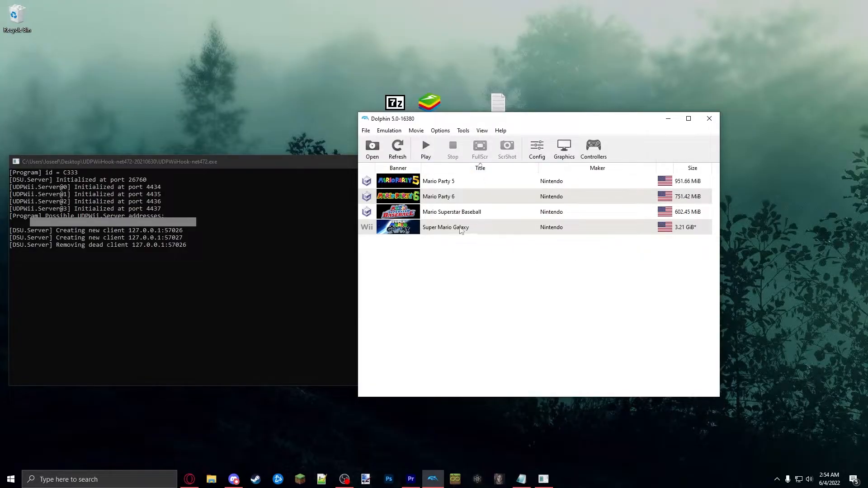
left_click(593, 150)
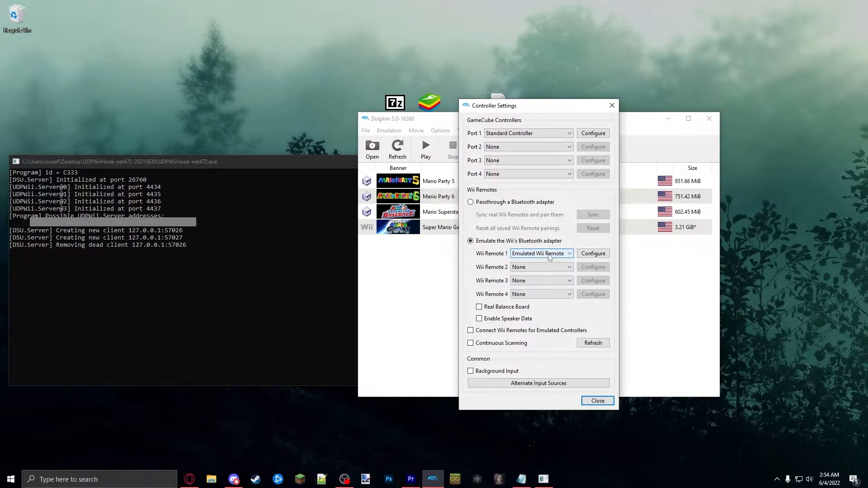
left_click(592, 253)
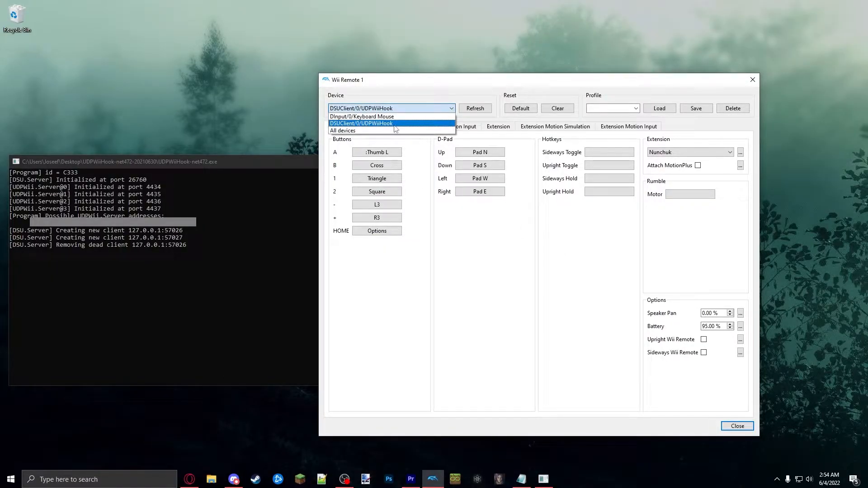
left_click(379, 123)
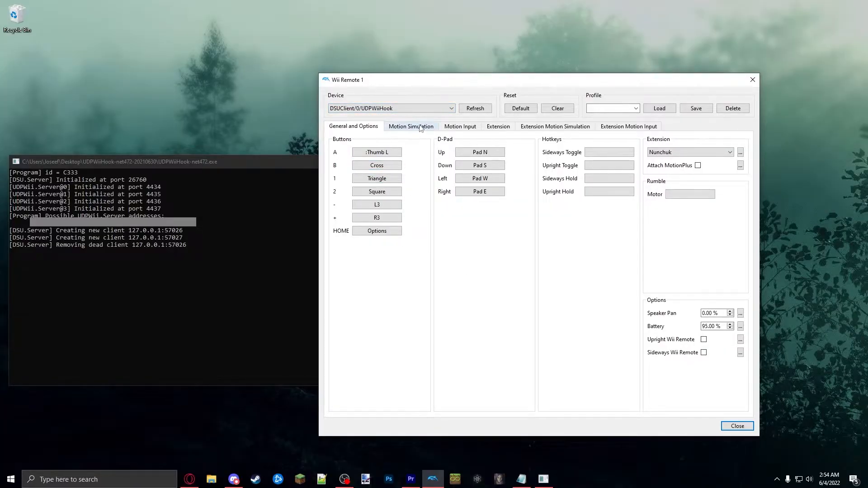
left_click(498, 126)
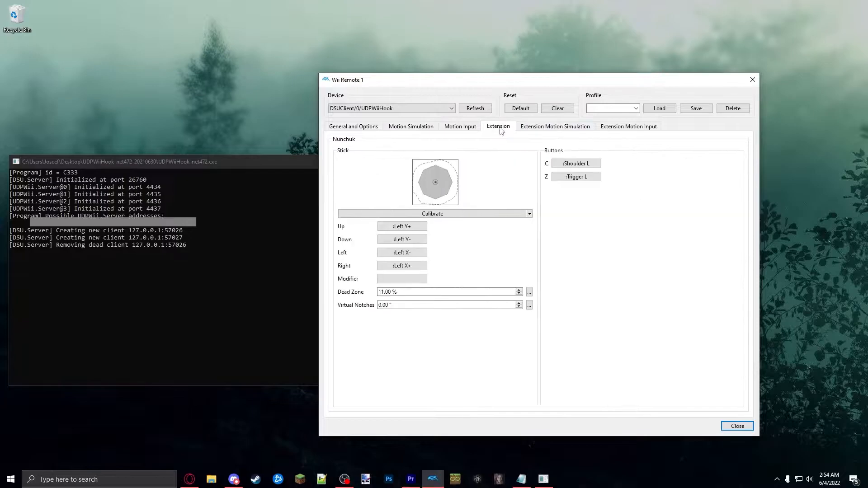
left_click(459, 126)
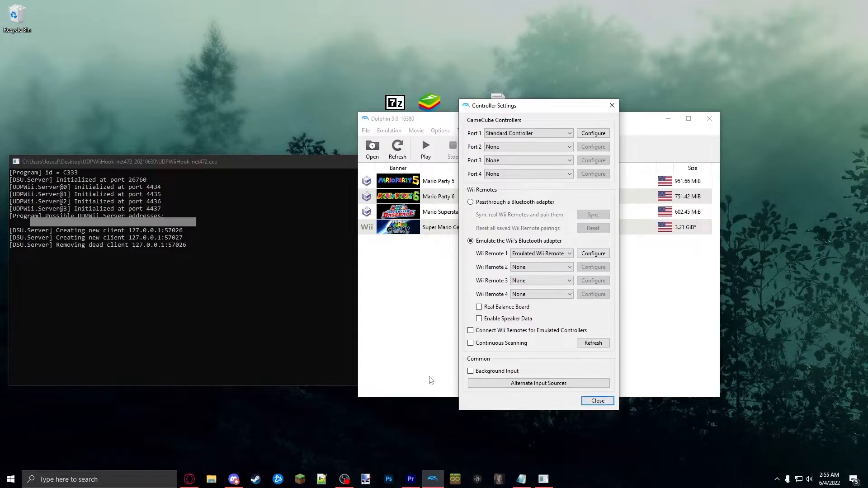
mouse_move(396, 244)
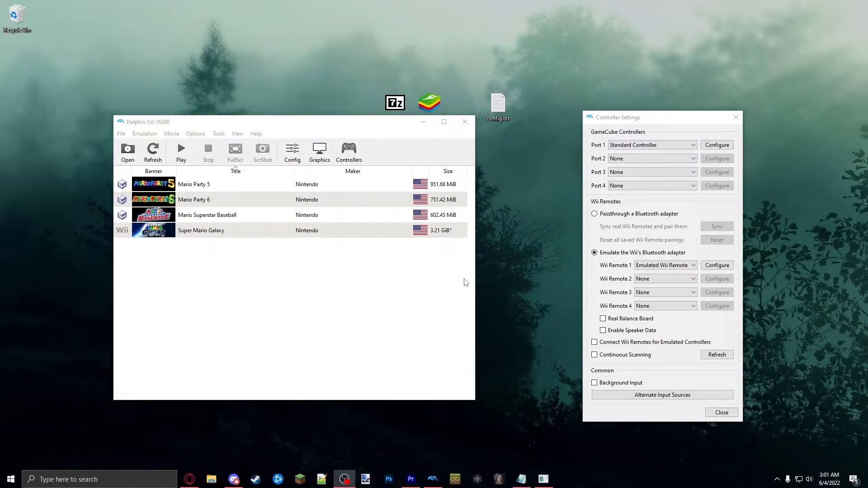
mouse_move(855, 319)
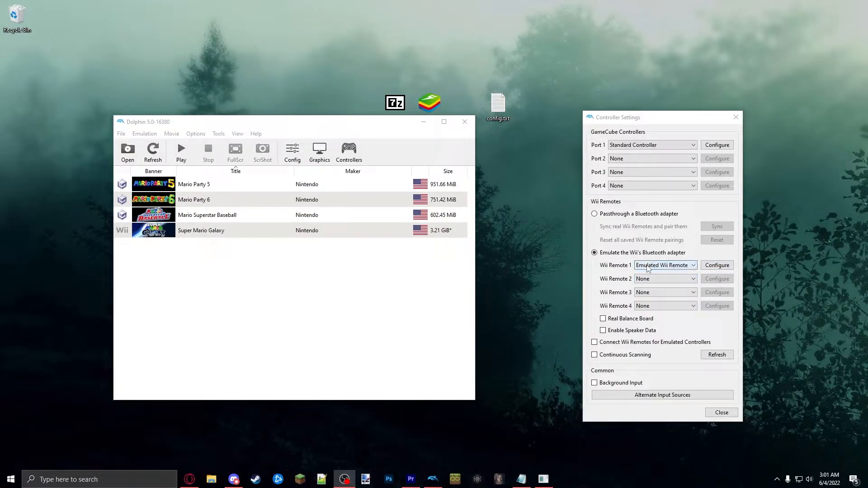
Open the Wii Remote 1 mapping window from Controller Settings.
left_click(717, 264)
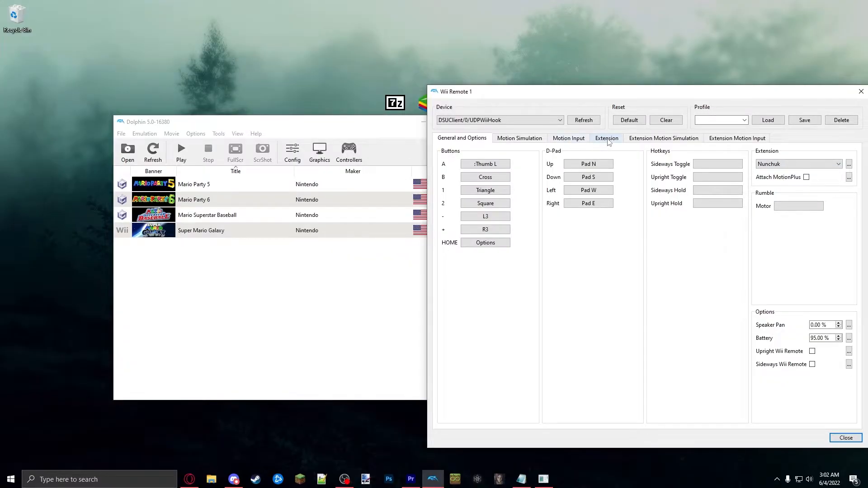
Show the Nunchuk extension mappings and start detecting an input for the stick's Up direction.
left_click(607, 138)
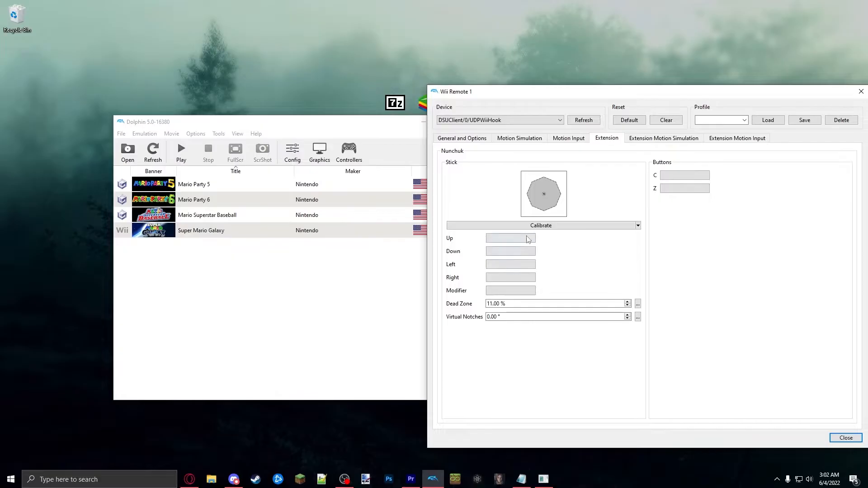
left_click(510, 239)
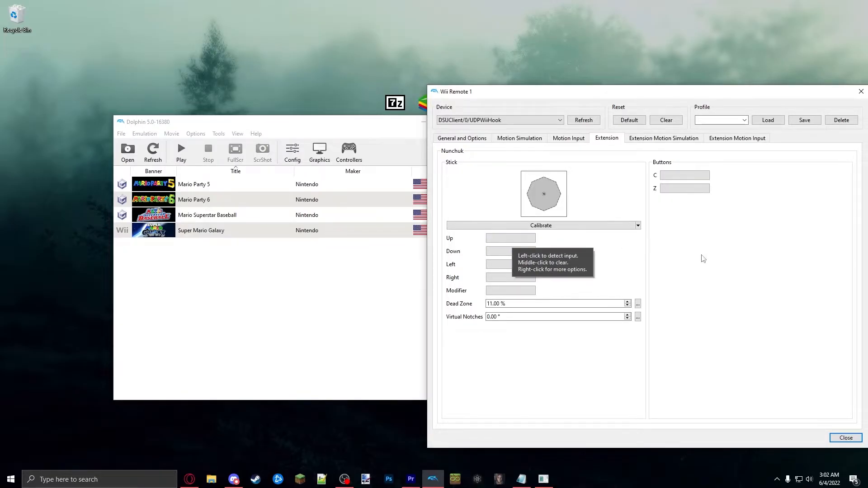
left_click(510, 239)
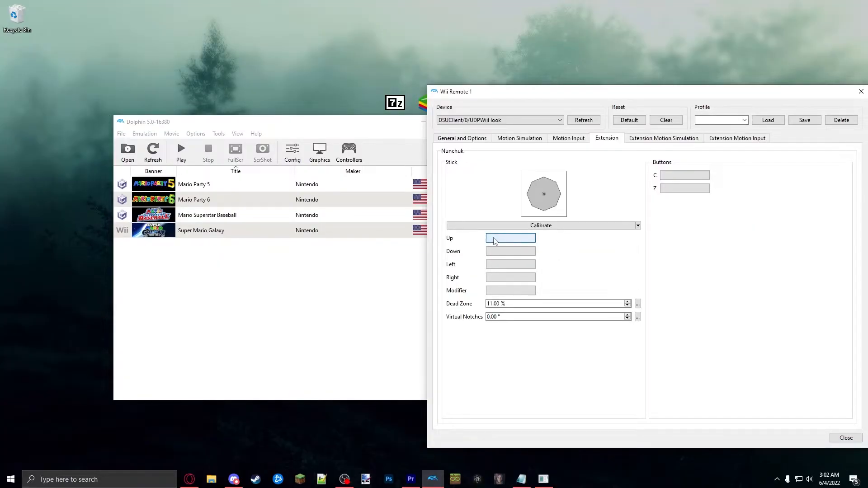
mouse_move(498, 243)
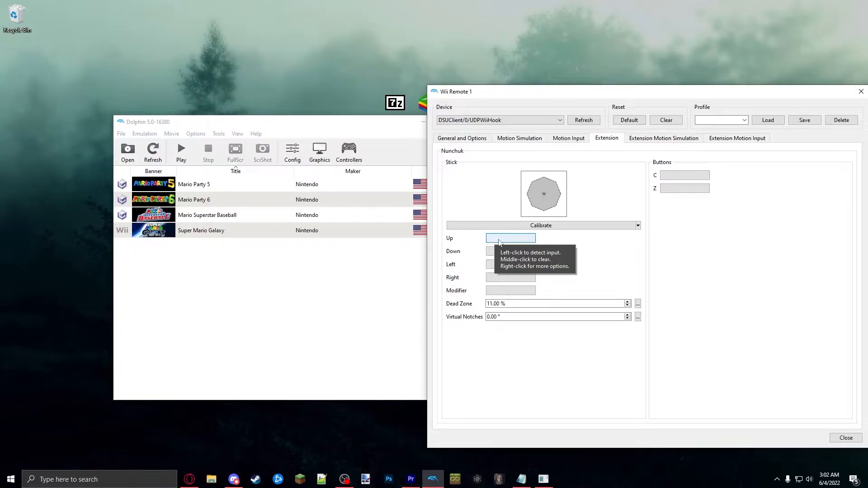
left_click(510, 237)
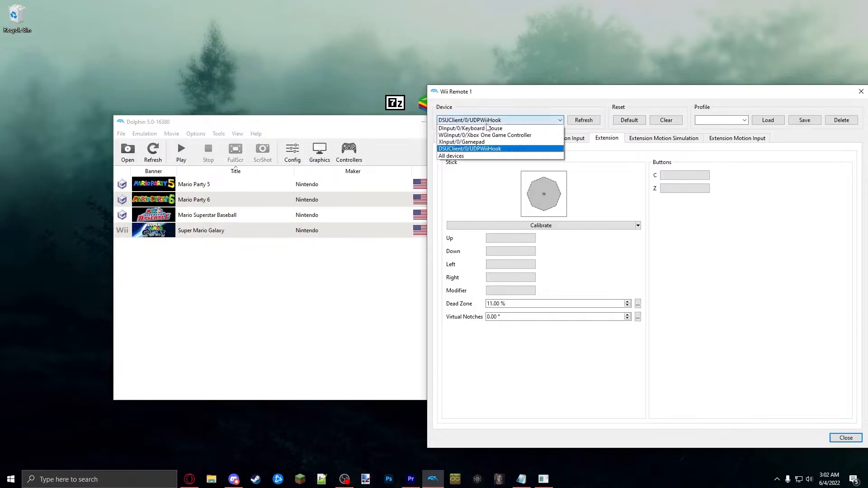
Bind the Nunchuk stick's Up to D-pad up from All devices and open that binding's detailed window.
left_click(451, 156)
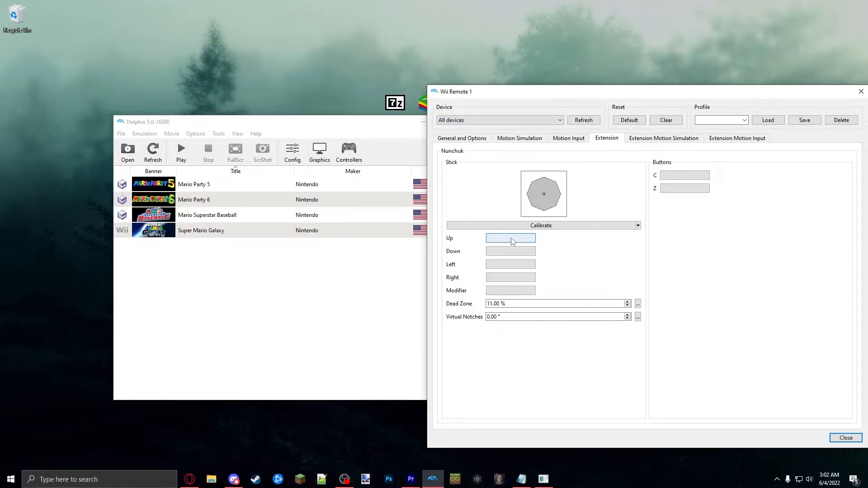
left_click(510, 237)
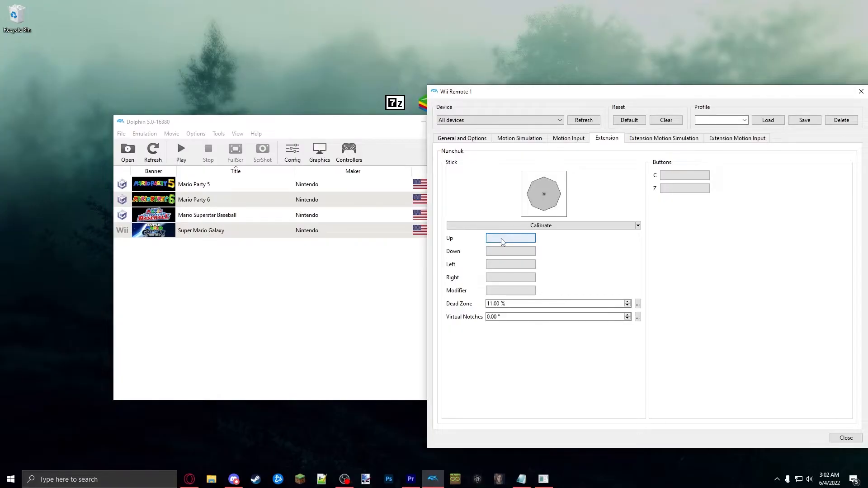
mouse_move(502, 241)
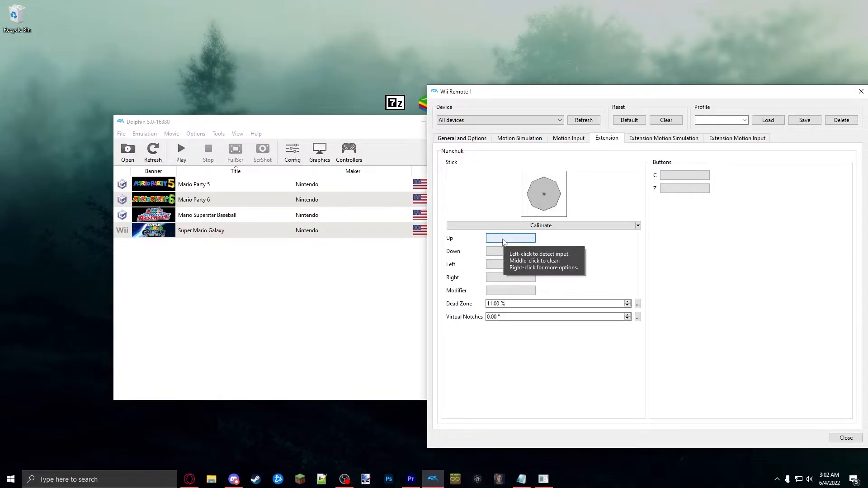
mouse_move(511, 239)
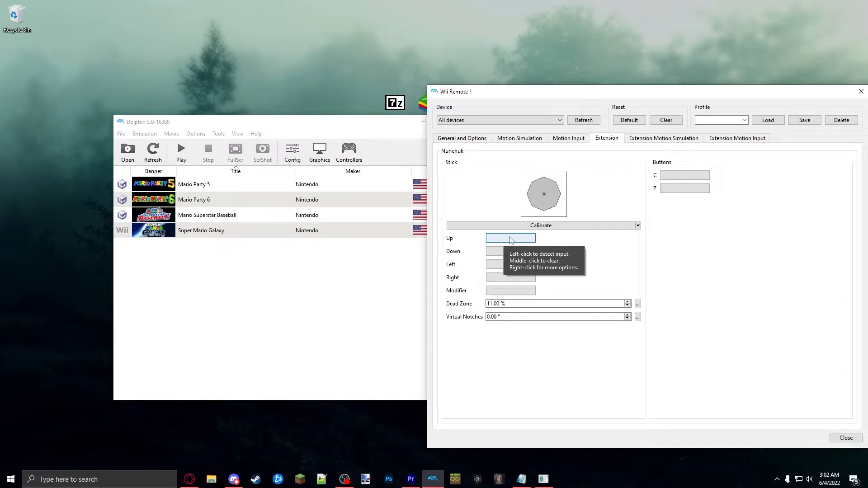
left_click(510, 238)
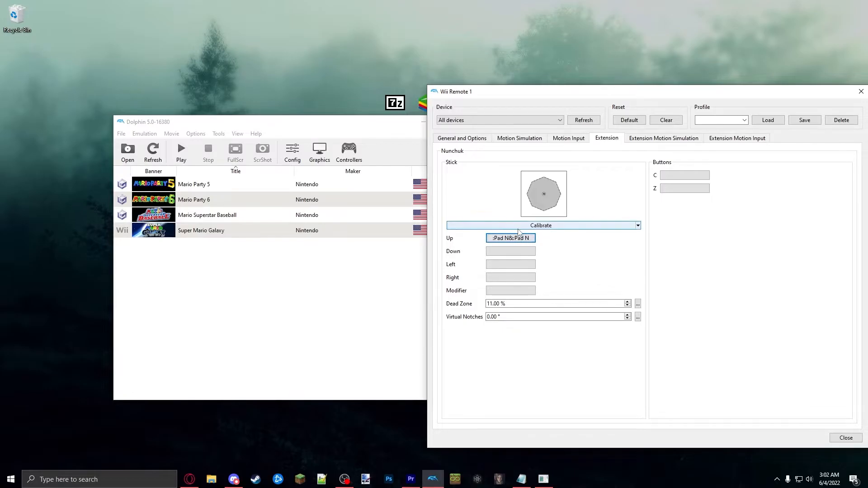
mouse_move(531, 238)
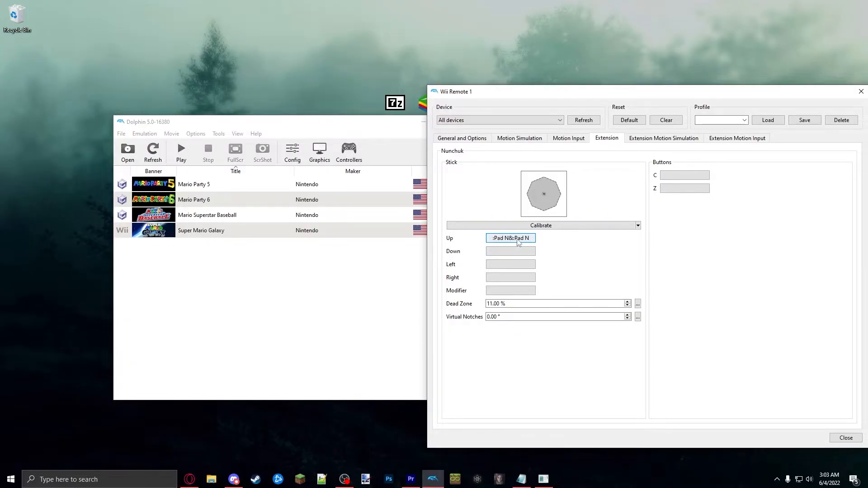
left_click(510, 238)
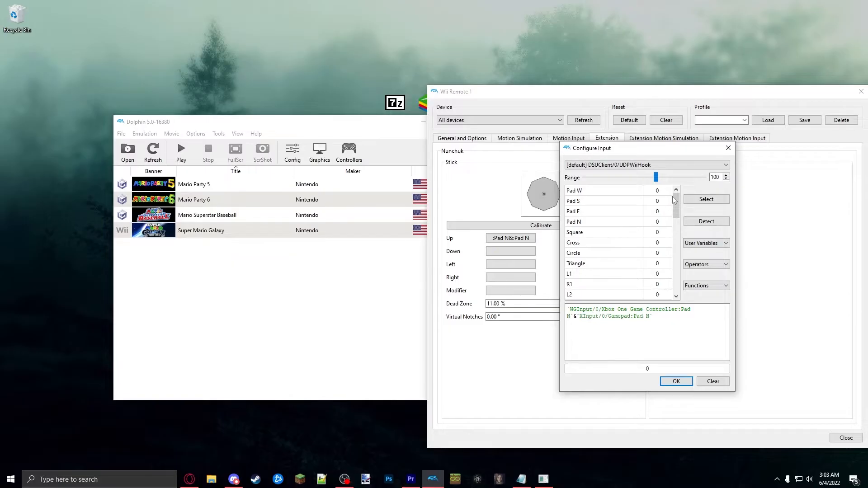
triple_click(620, 313)
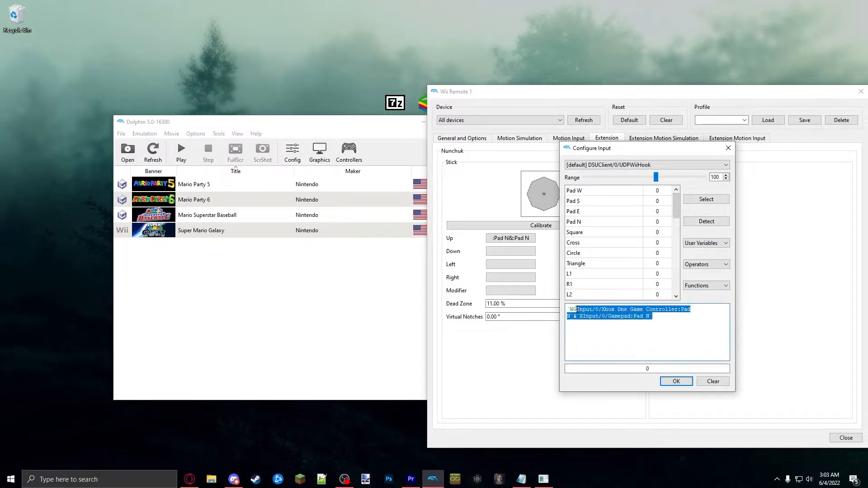
left_click(580, 318)
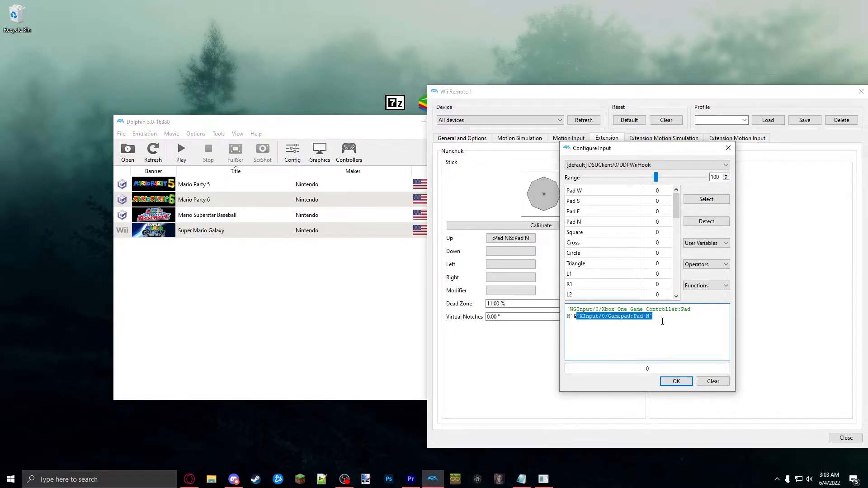
left_click(579, 317)
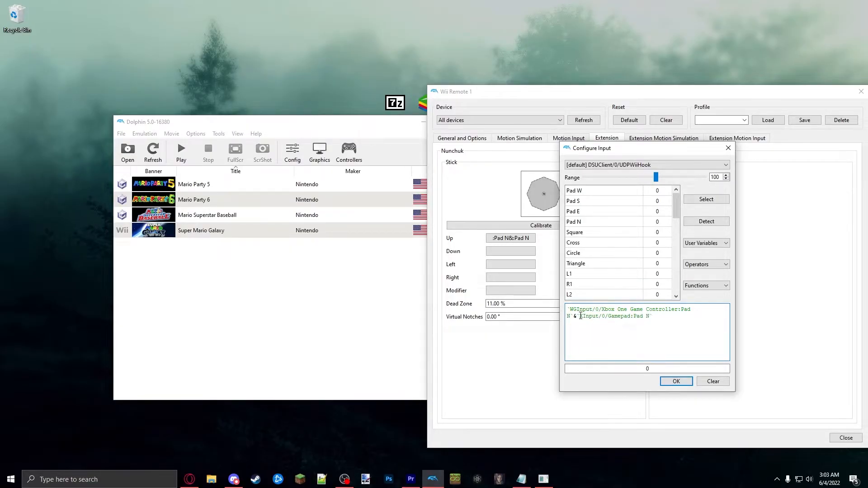
left_click_drag(582, 316, 652, 317)
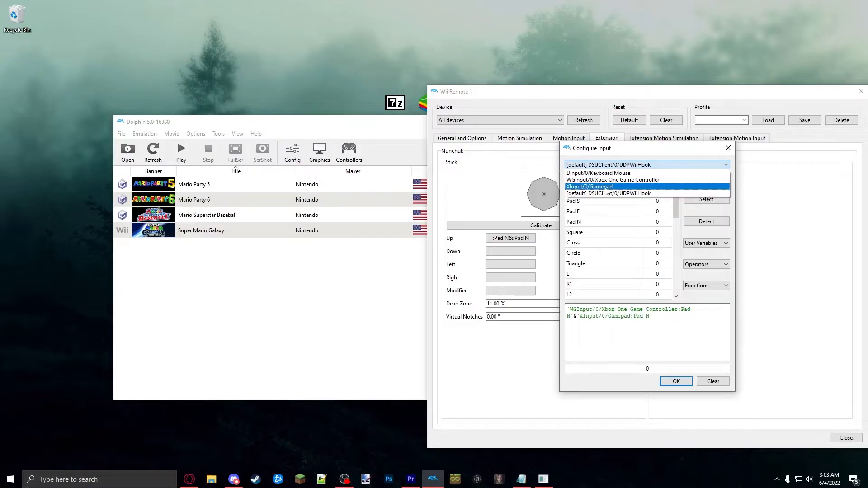
Bind the Nunchuk stick's Up to the Xbox gamepad's Left Y+ from XInput/0/Gamepad.
left_click(590, 186)
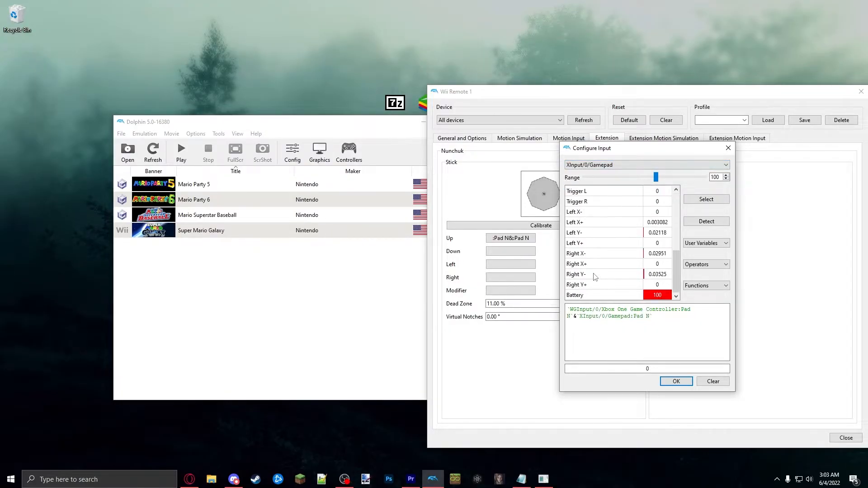
mouse_move(607, 244)
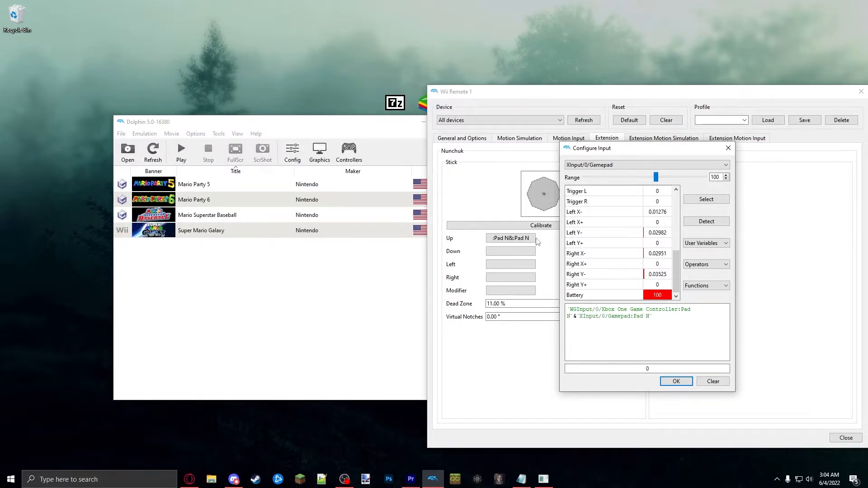
triple_click(629, 309)
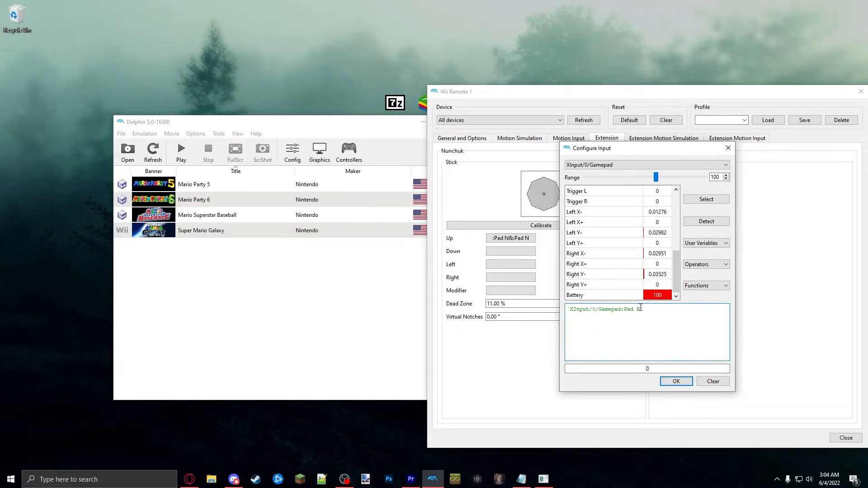
key("BackSpace")
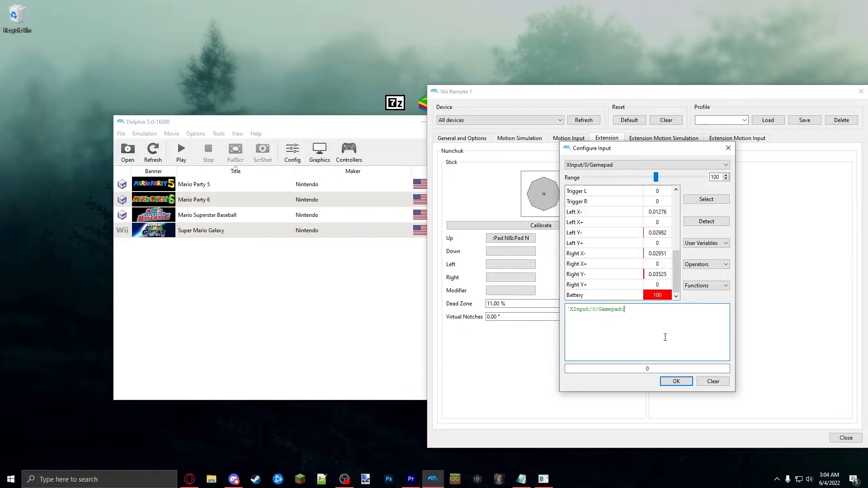
type("Left")
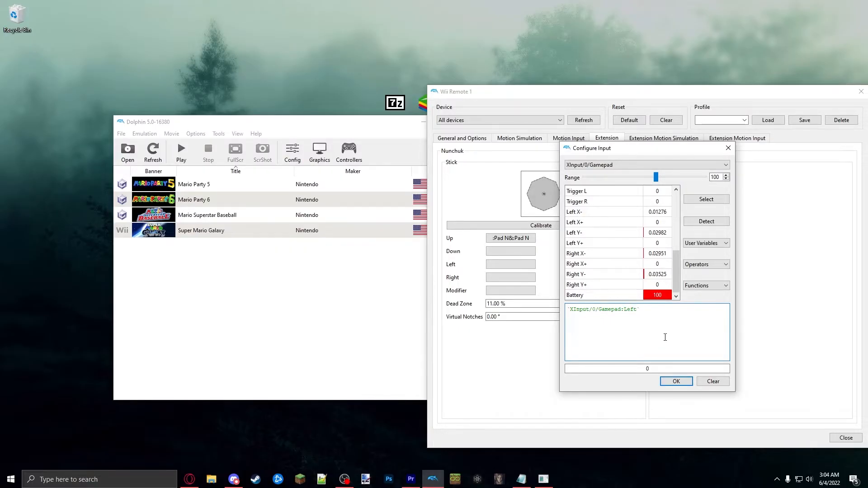
type("Y+")
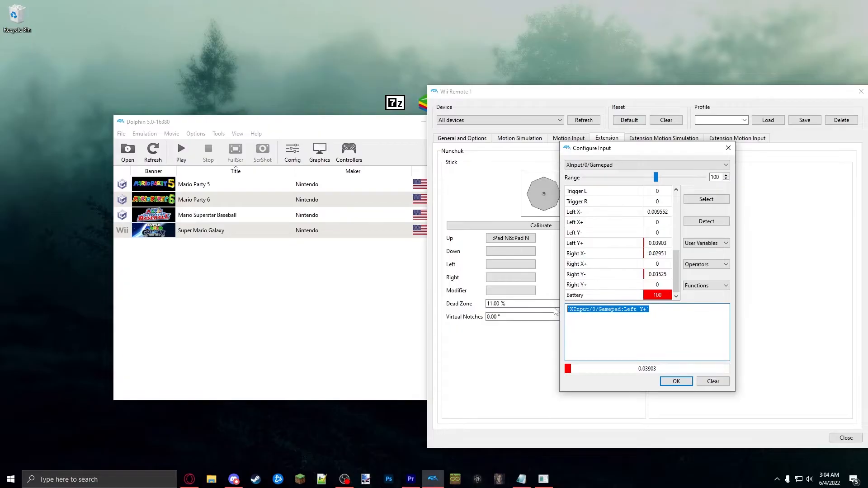
left_click(676, 380)
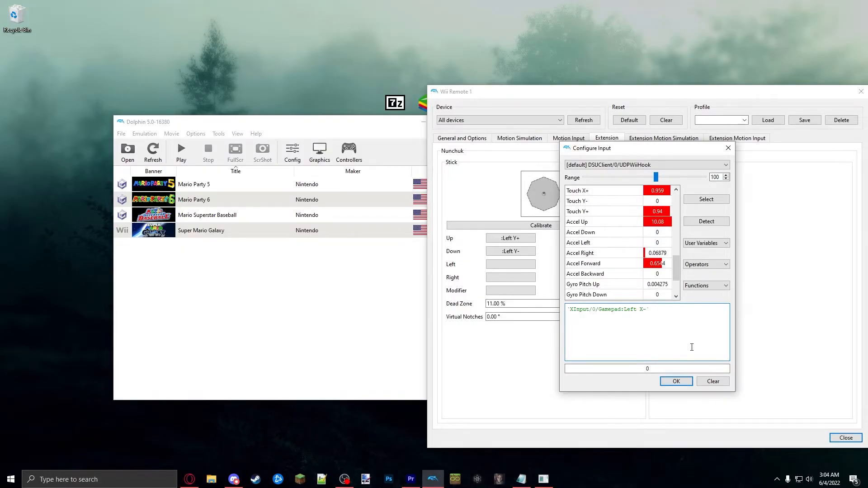
Bind the Nunchuk stick's Left and Right to the gamepad's Left X- and Left X+.
left_click(676, 381)
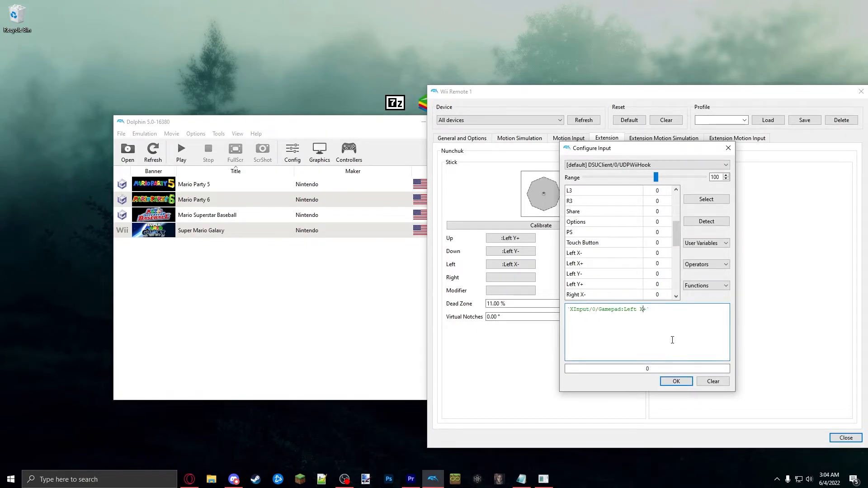
left_click(676, 380)
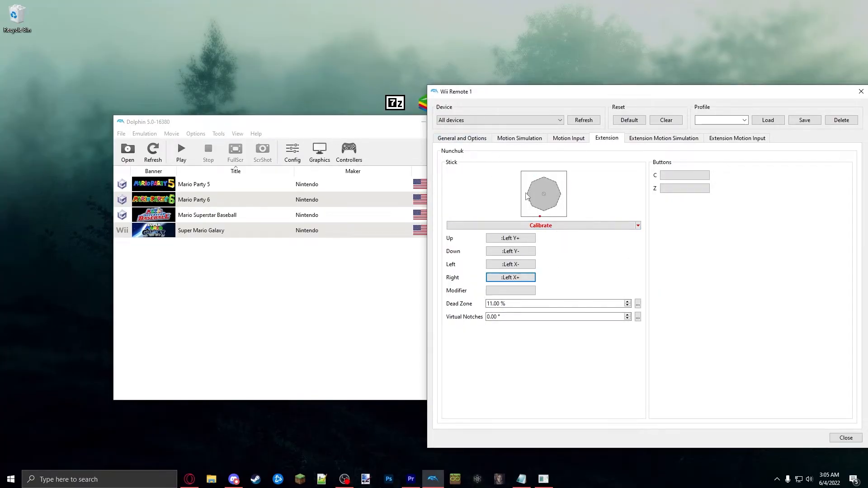
Calibrate the Nunchuk stick by rotating the gamepad's left stick through its full range.
left_click(541, 225)
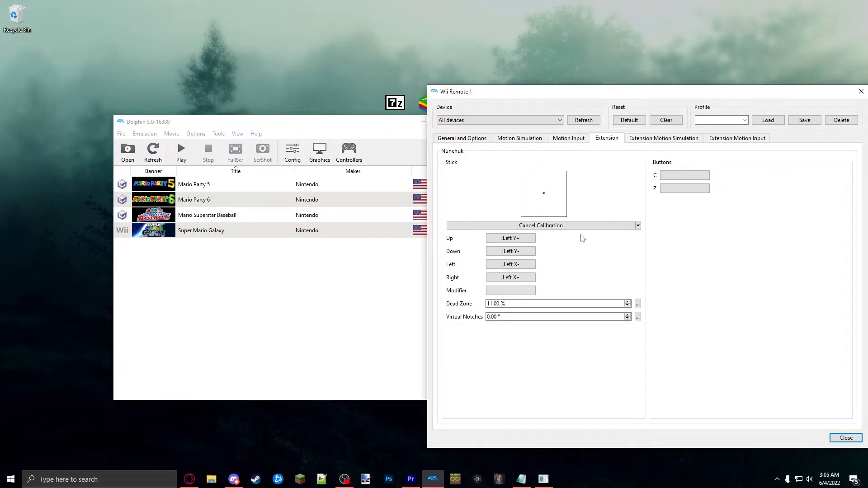
left_click(541, 226)
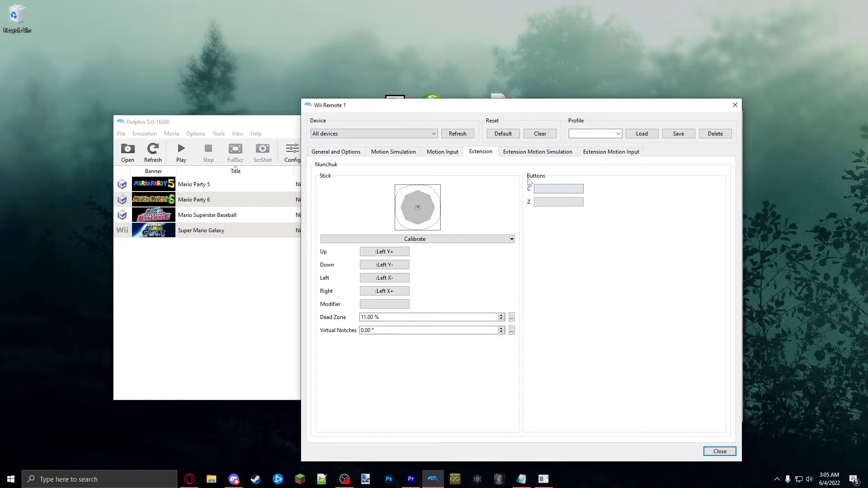
Bind the Nunchuk Z button to the Xbox gamepad's Trigger L.
left_click(558, 201)
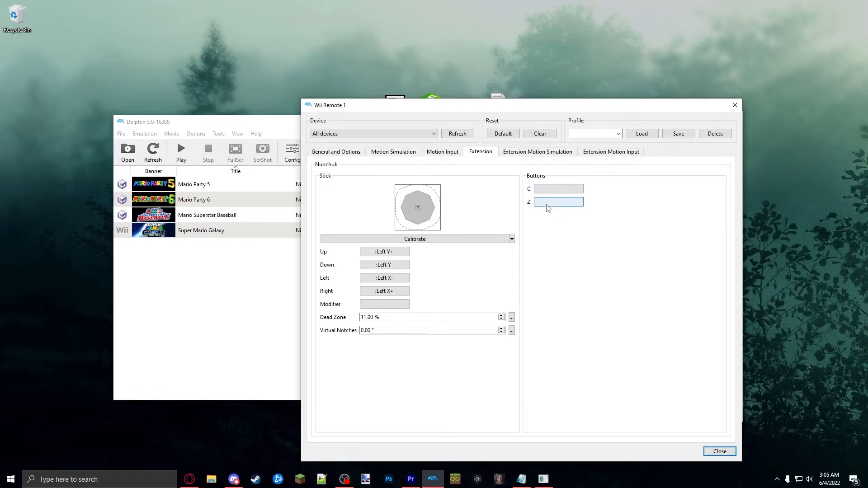
left_click(558, 202)
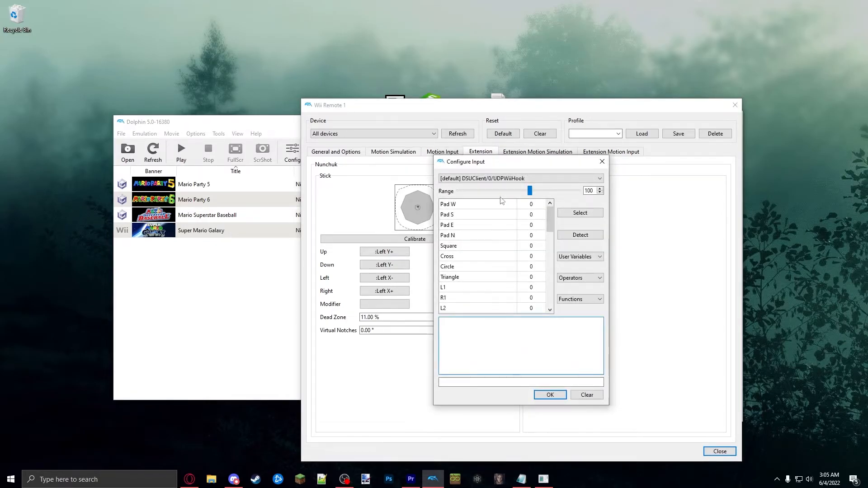
left_click(521, 178)
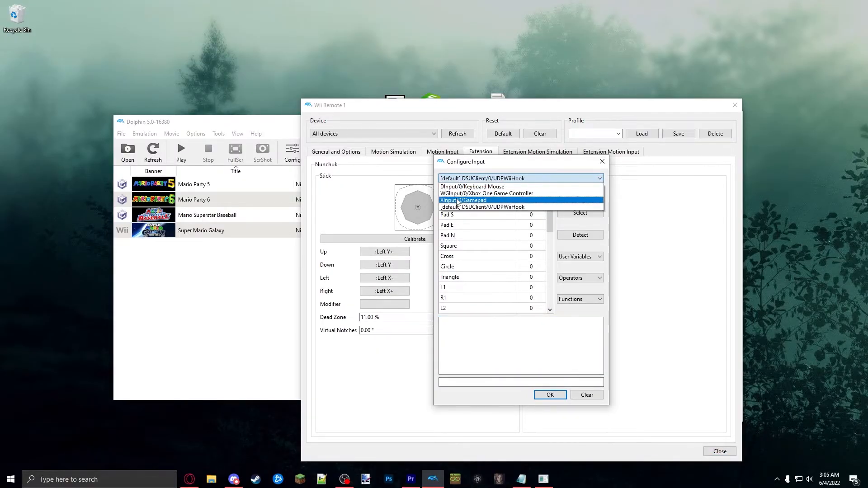
left_click(464, 199)
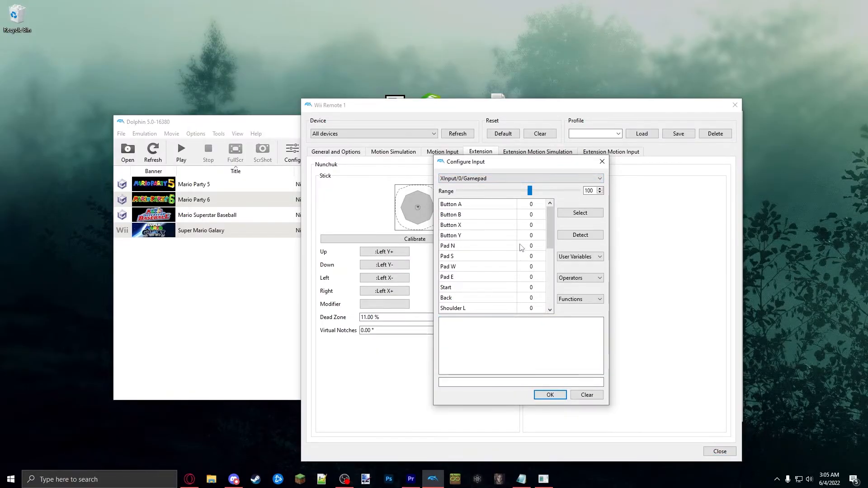
scroll("down", 3)
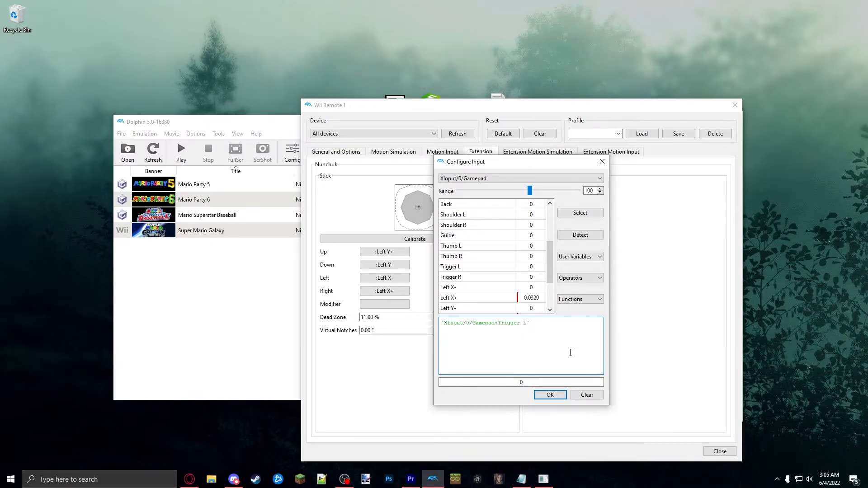
left_click(549, 394)
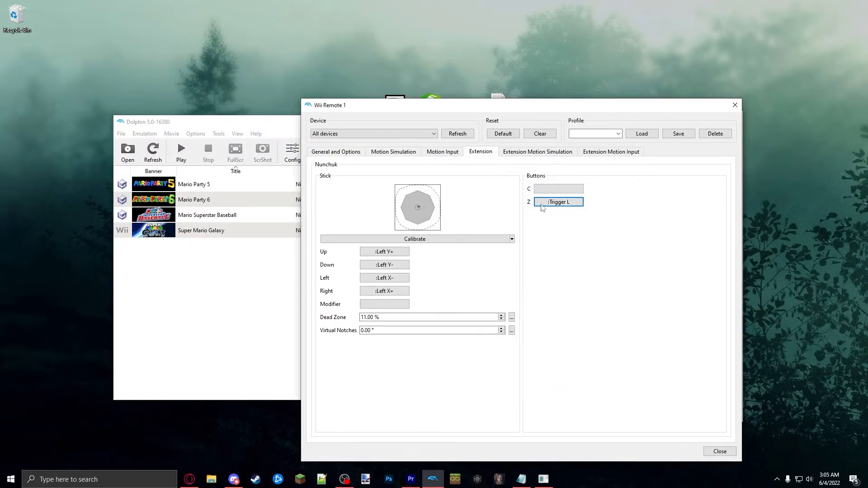
Bind the Nunchuk C button to the gamepad's Shoulder L.
left_click(558, 188)
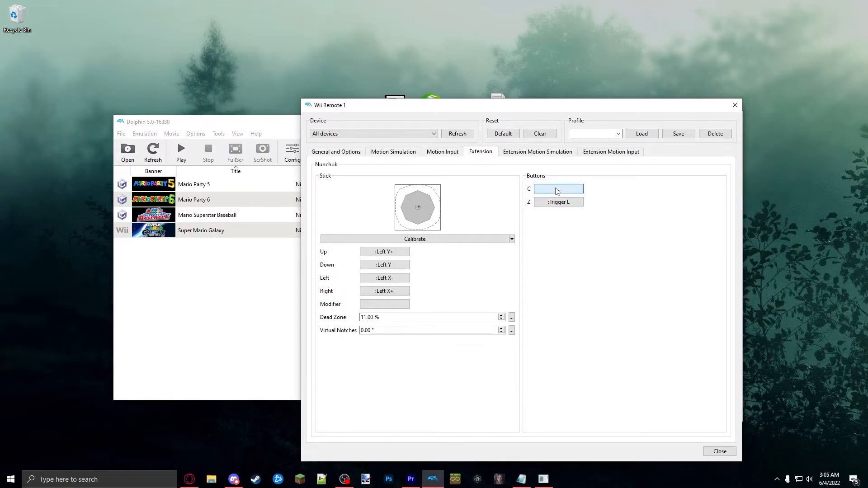
left_click(559, 189)
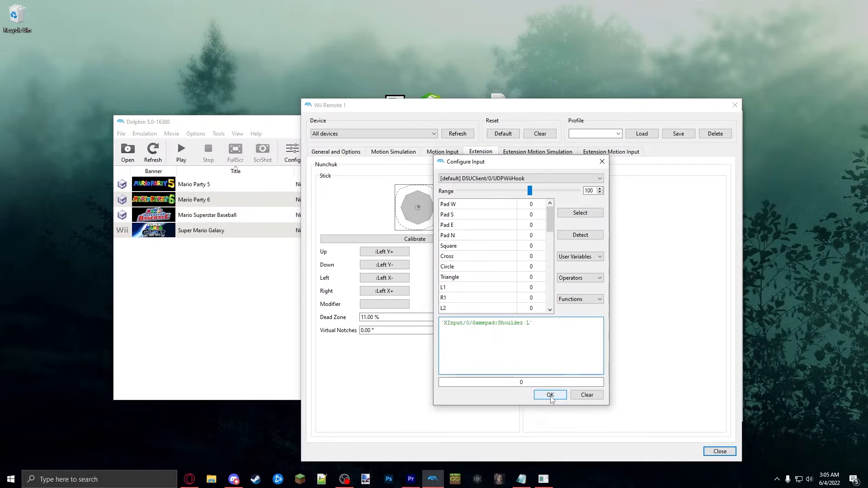
left_click(549, 394)
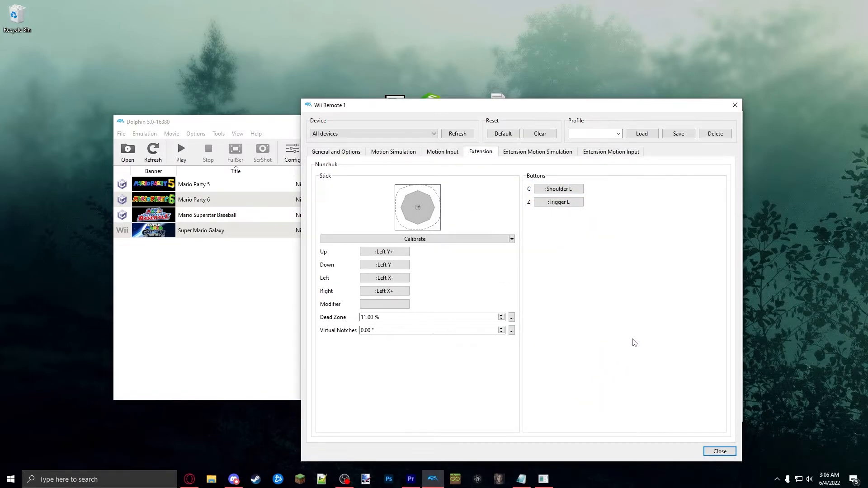
mouse_move(401, 179)
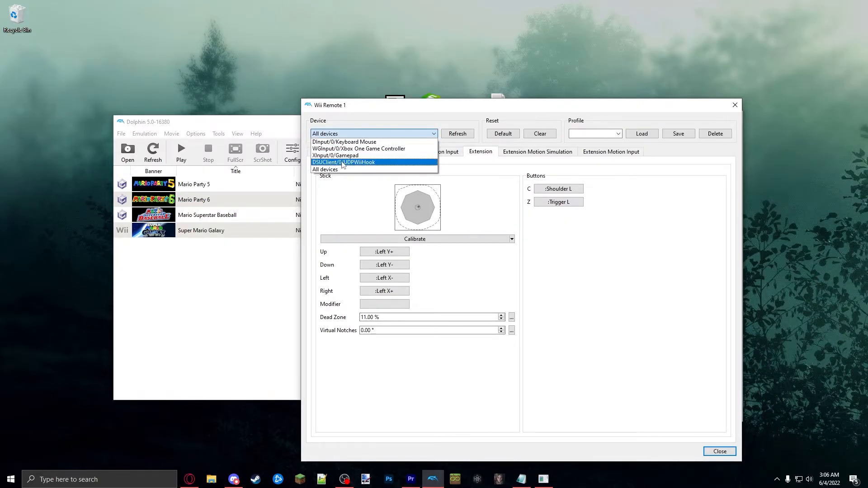
Set Wii Remote 1's device to DSUClient/0/UDPWiiHook, the phone.
left_click(344, 162)
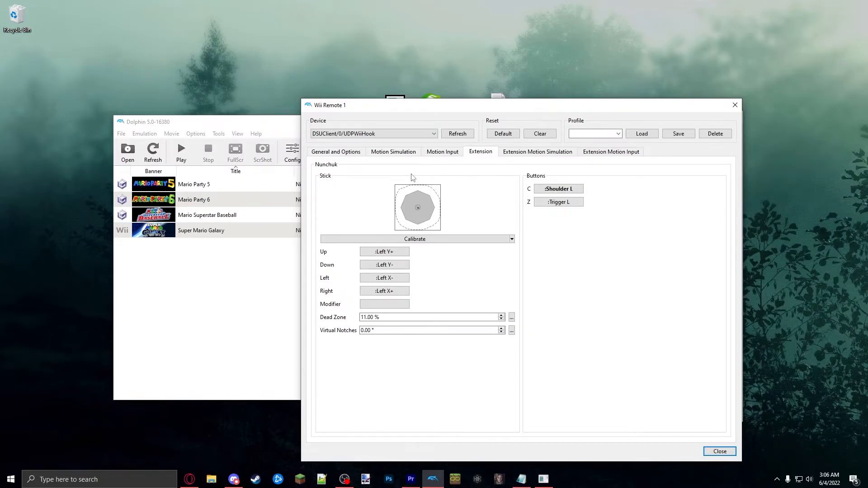
mouse_move(310, 155)
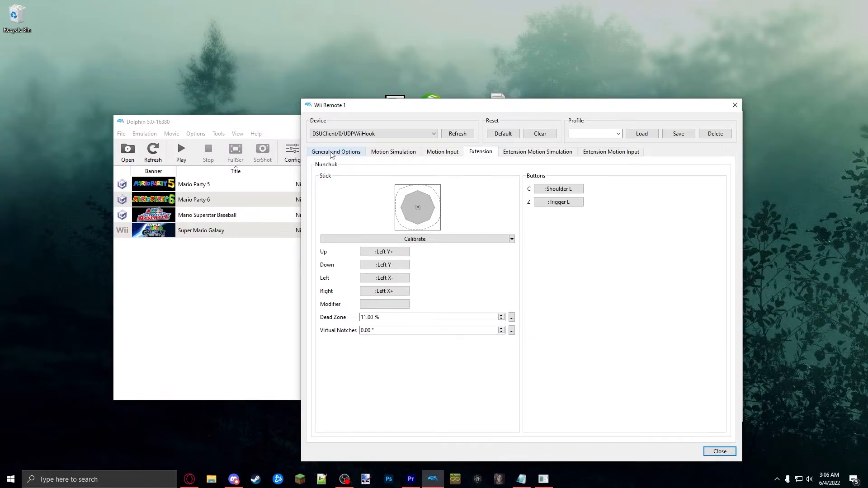
mouse_move(361, 216)
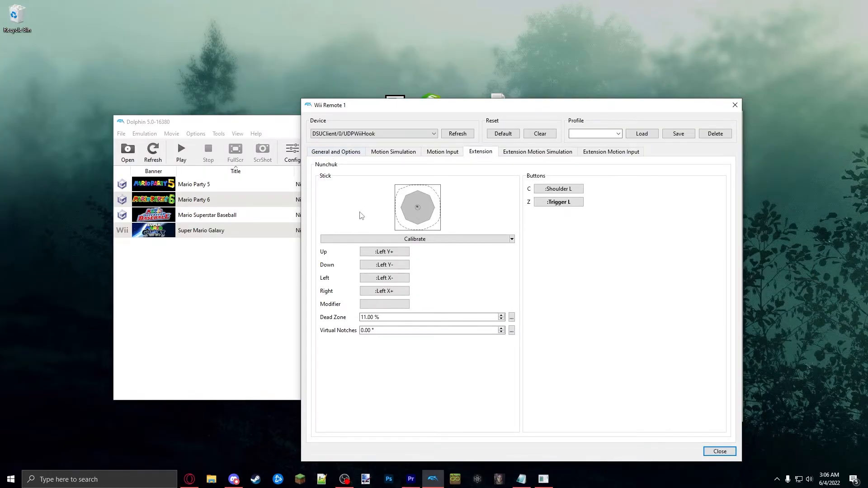
Keep Wii Remote button A bound to the Xbox gamepad's Thumb L on the general options page.
left_click(335, 152)
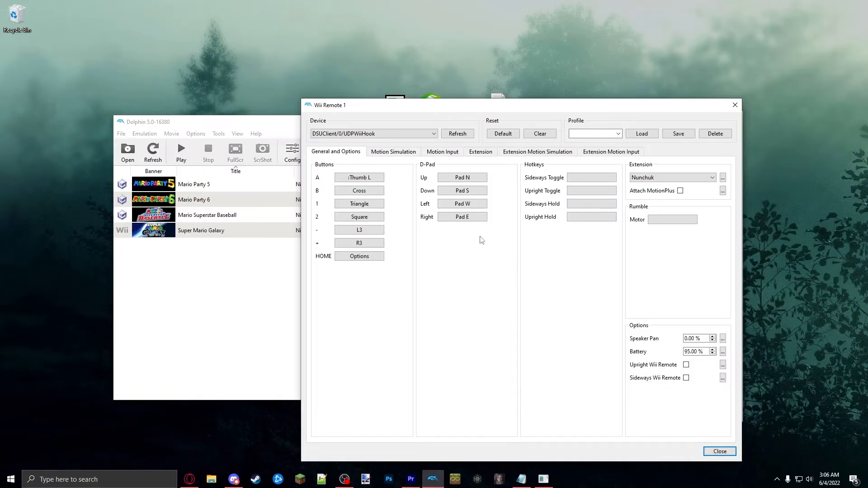
mouse_move(474, 271)
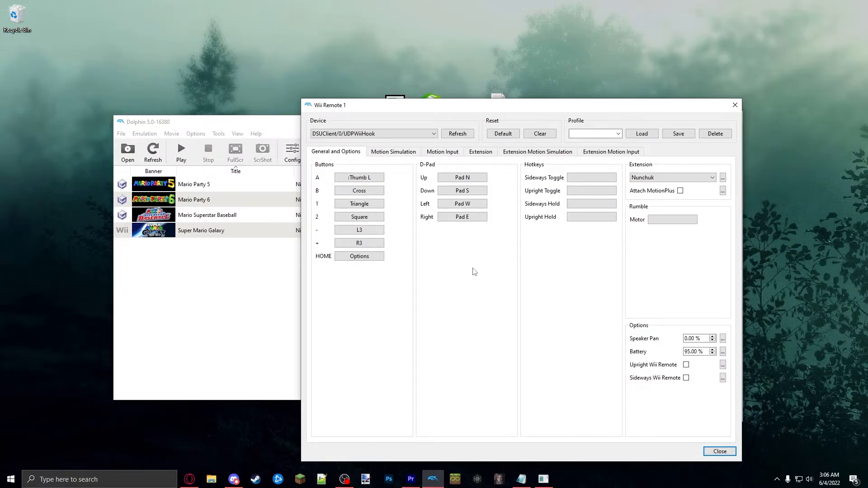
mouse_move(392, 193)
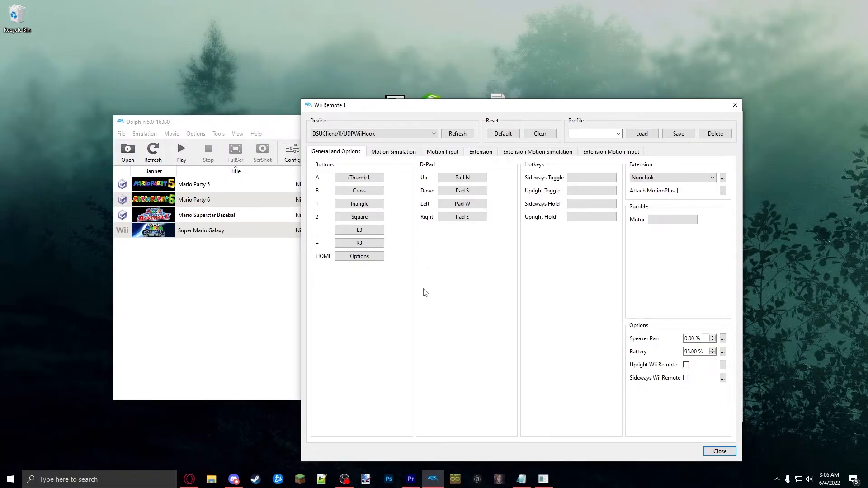
mouse_move(419, 293)
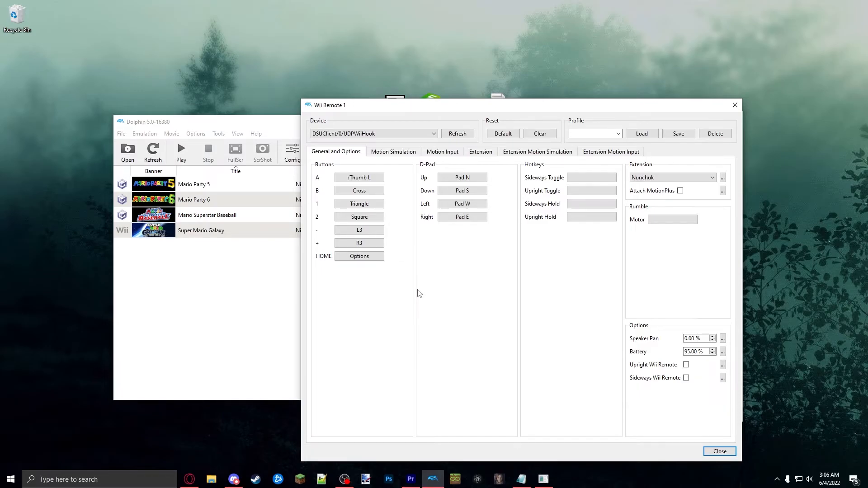
mouse_move(472, 303)
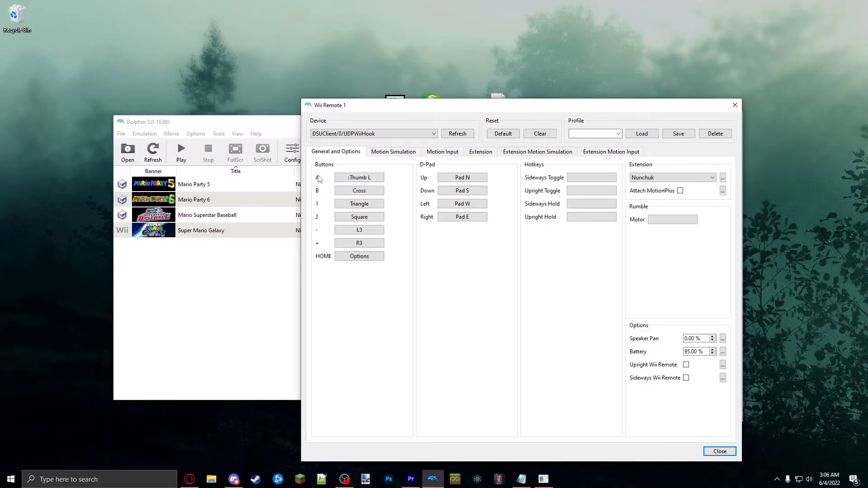
left_click(359, 177)
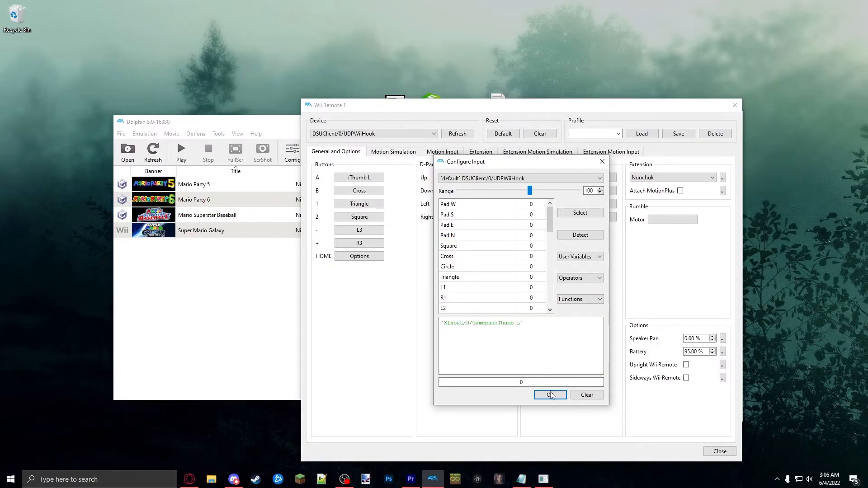
left_click(549, 394)
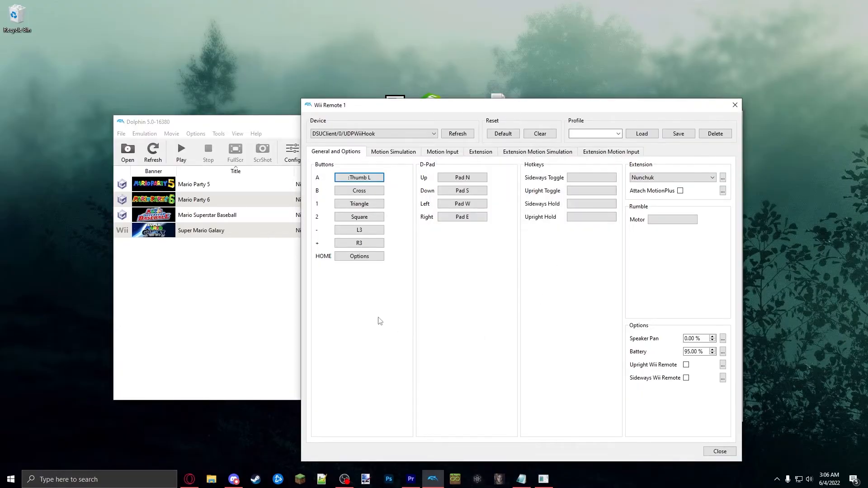
Close the Wii Remote 1 and Controller Settings windows and launch Super Mario Galaxy.
left_click(720, 451)
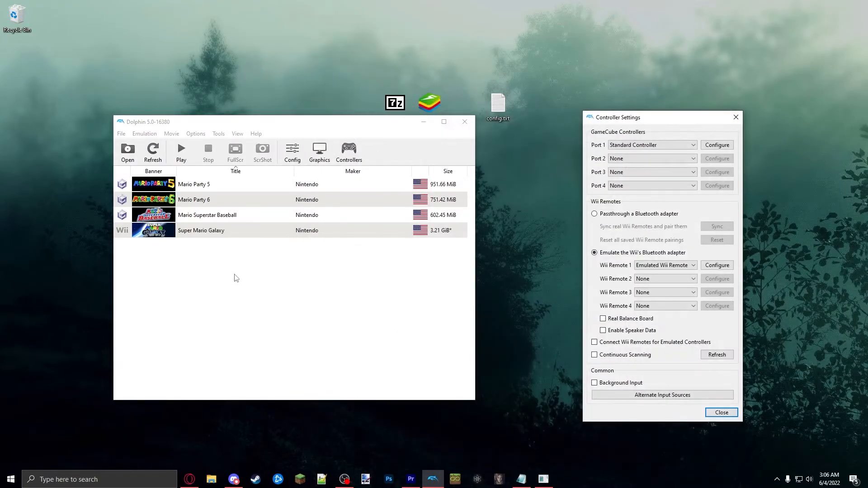
left_click(721, 412)
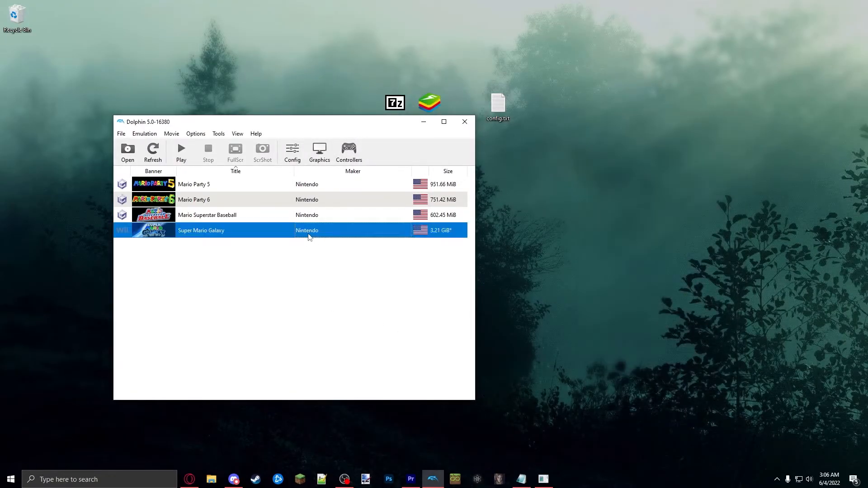
double_click(219, 231)
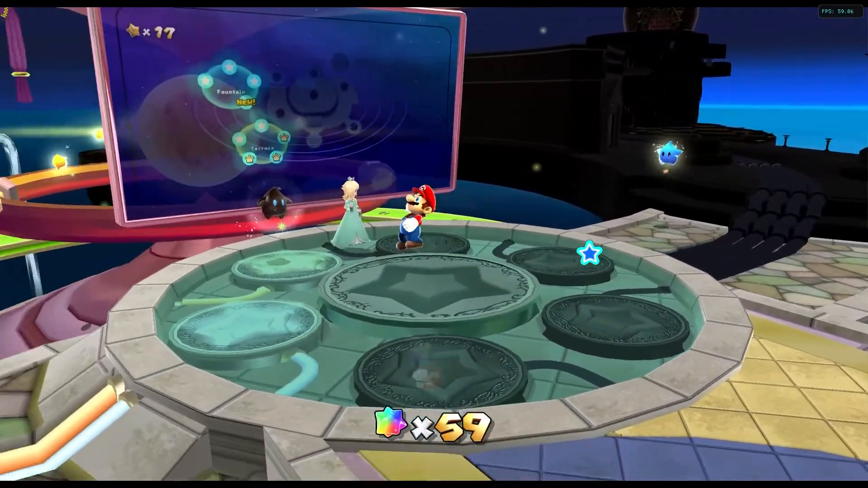
Bring up and dismiss the Wii HOME Menu, then resume play from the pause screen.
key("HOME")
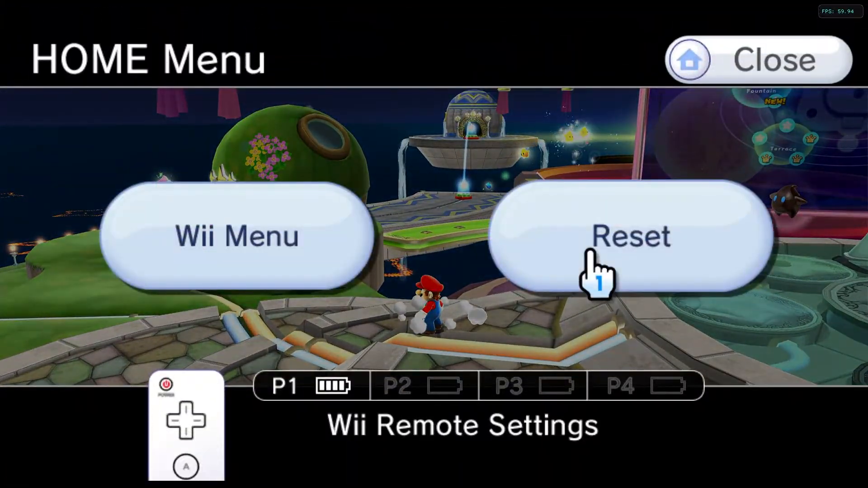
left_click(758, 59)
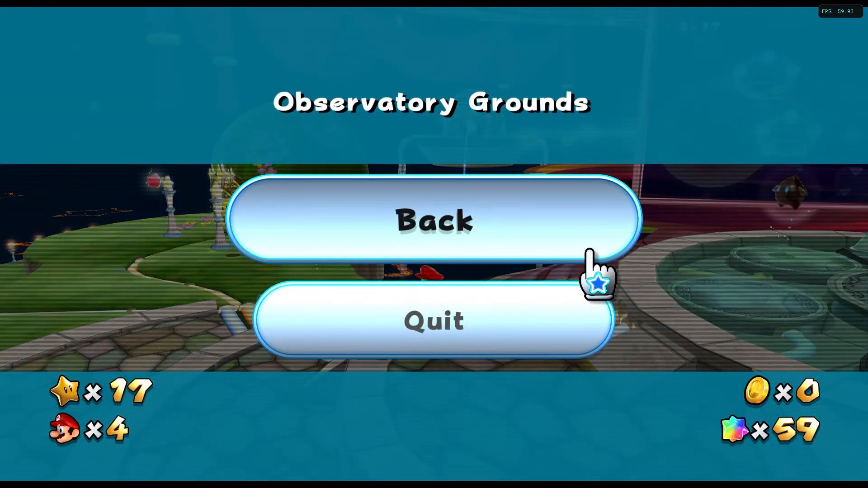
left_click(433, 222)
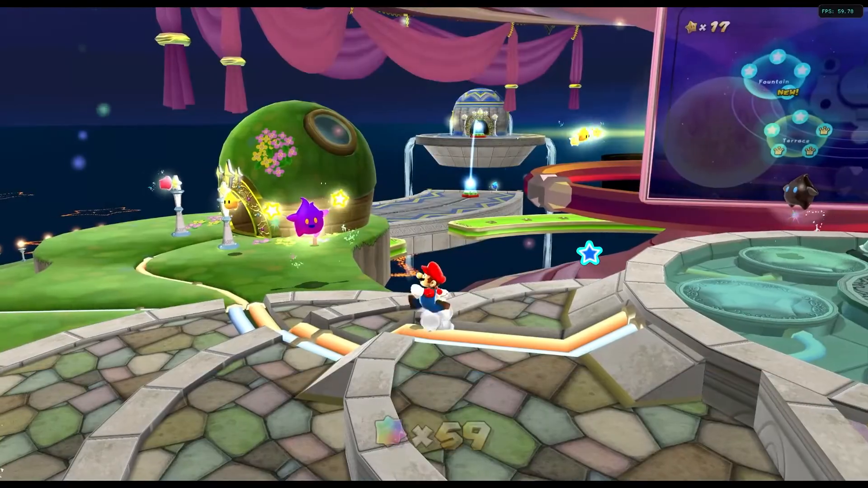